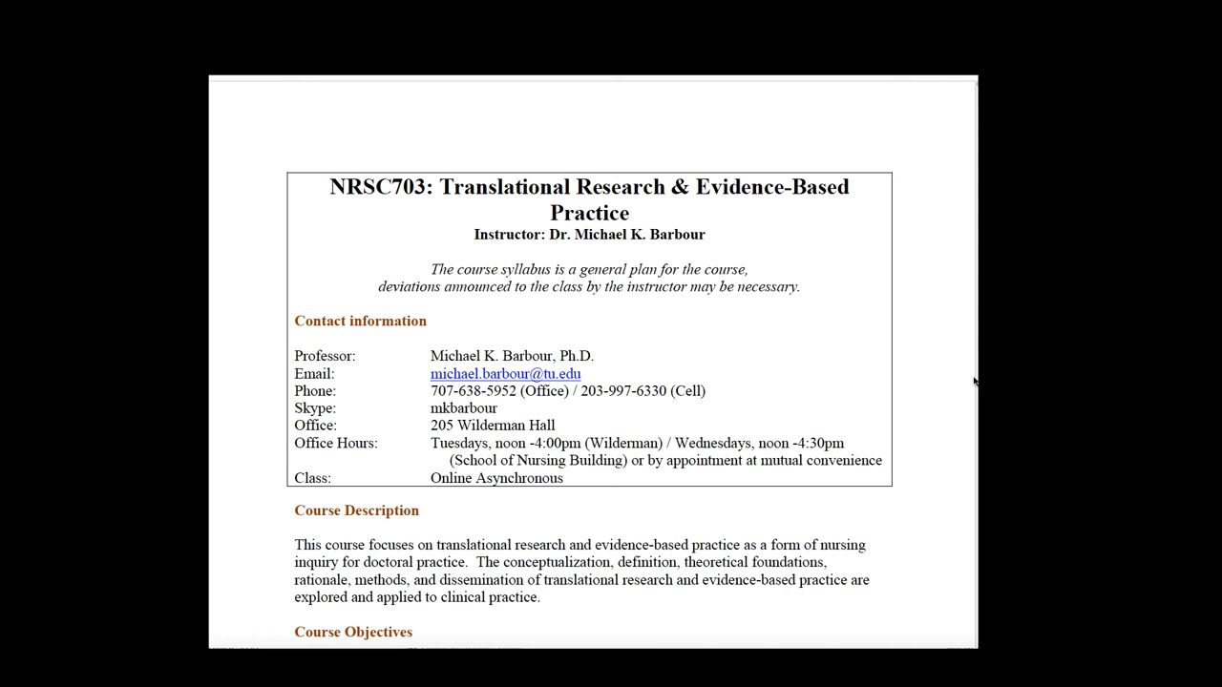
{"action": "mouse_move", "coordinate": [963, 377]}
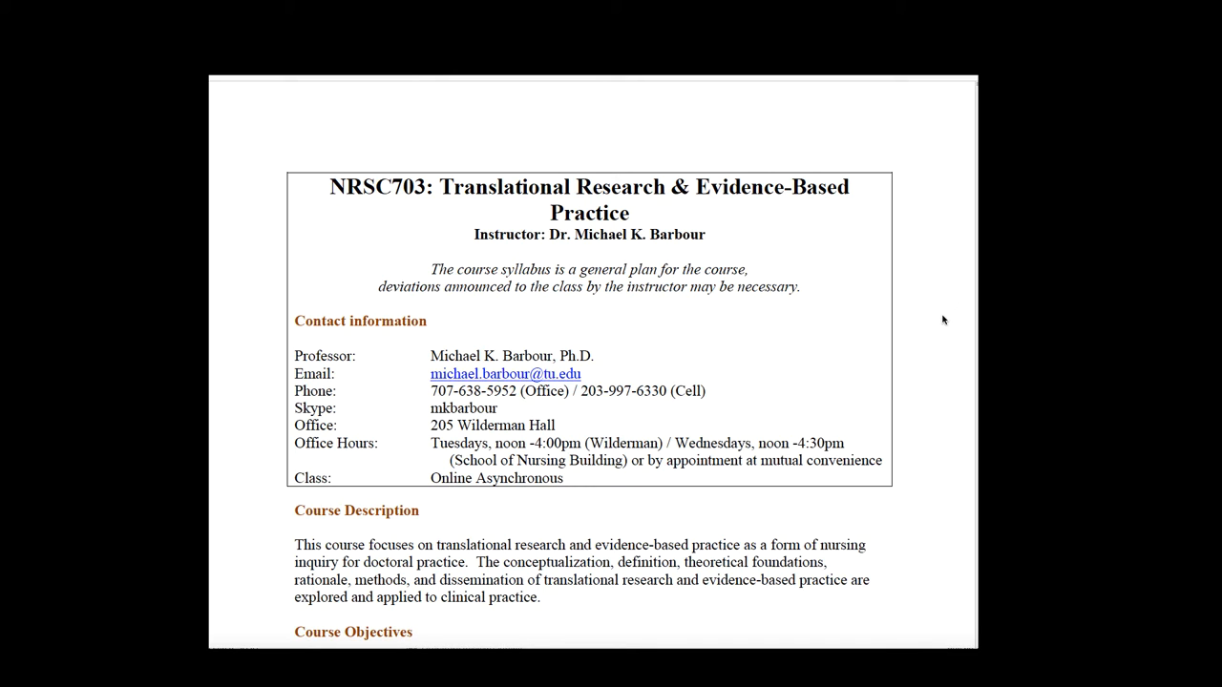
{"action": "mouse_move", "coordinate": [716, 312]}
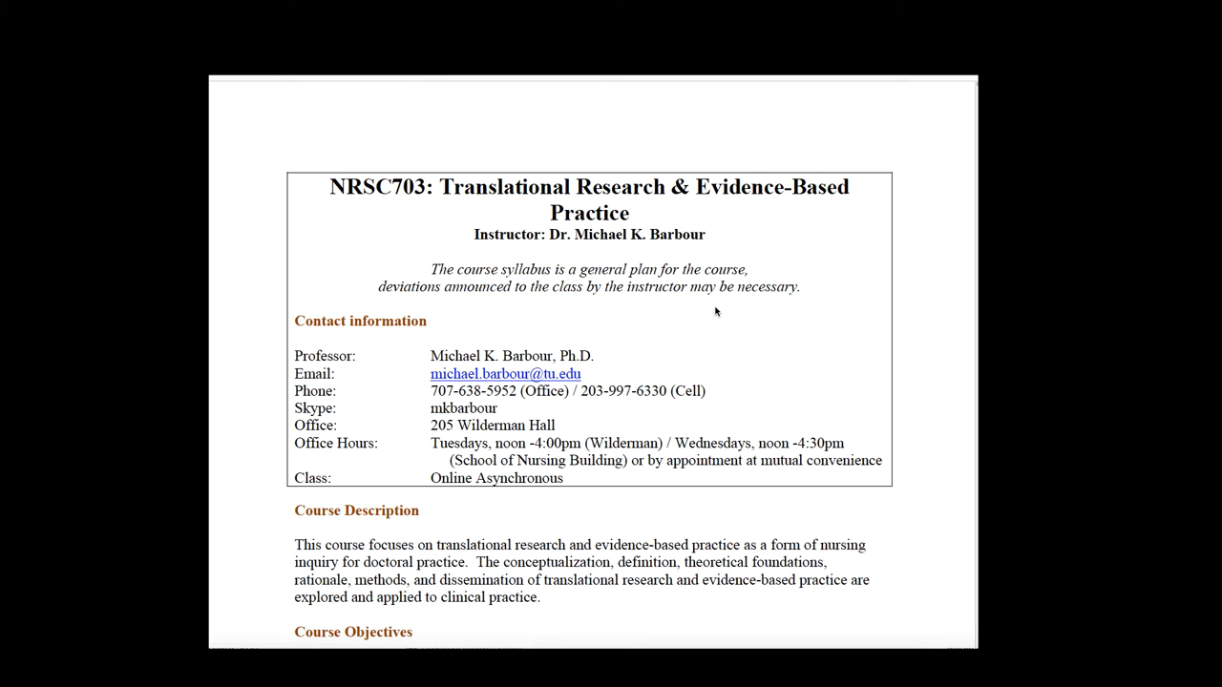
{"action": "mouse_move", "coordinate": [685, 347]}
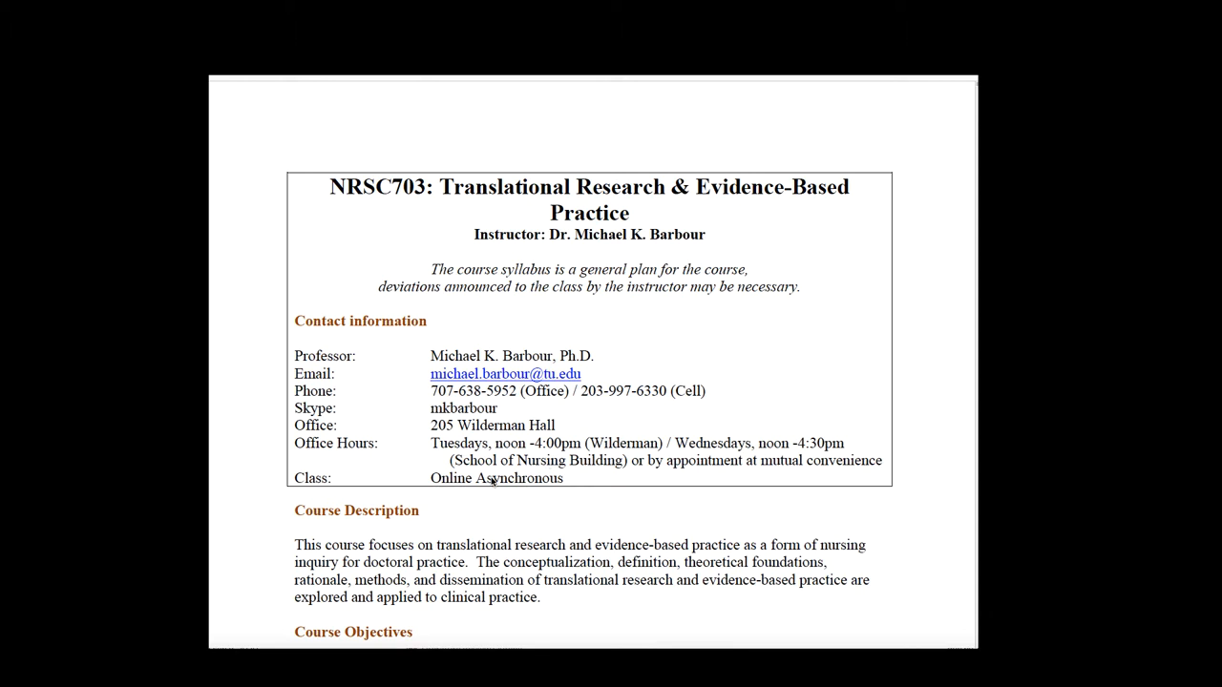
{"action": "mouse_move", "coordinate": [514, 482]}
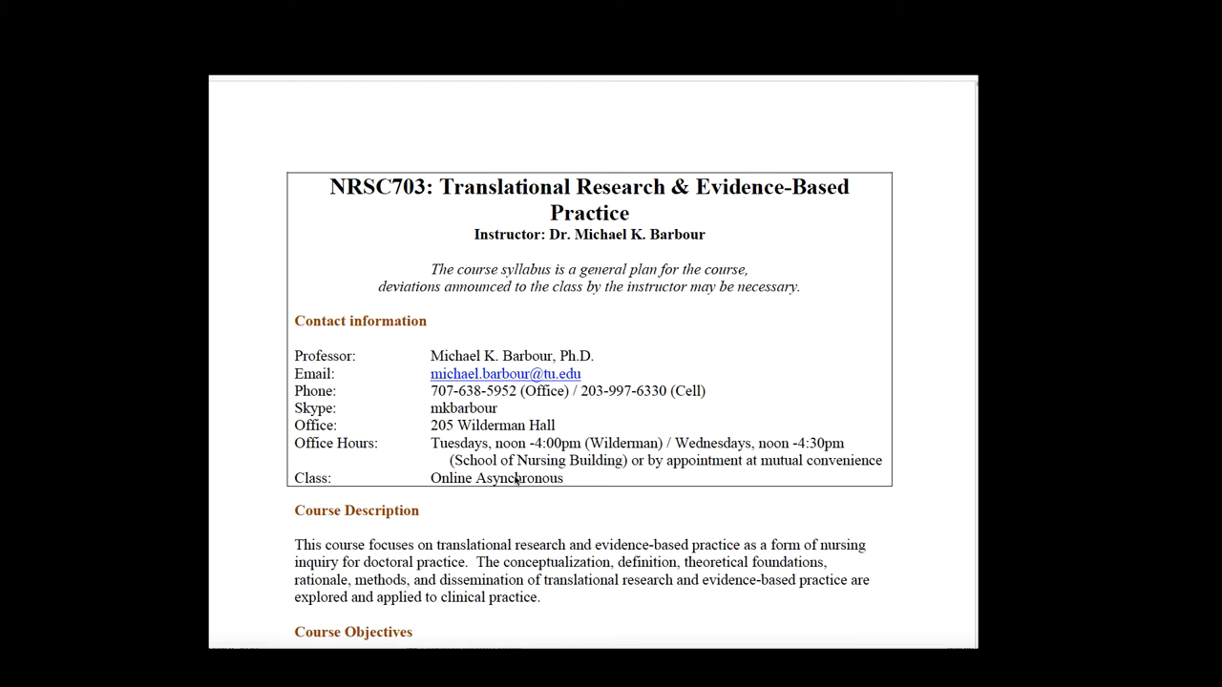
{"action": "scroll", "scroll_direction": "down", "scroll_amount": 3}
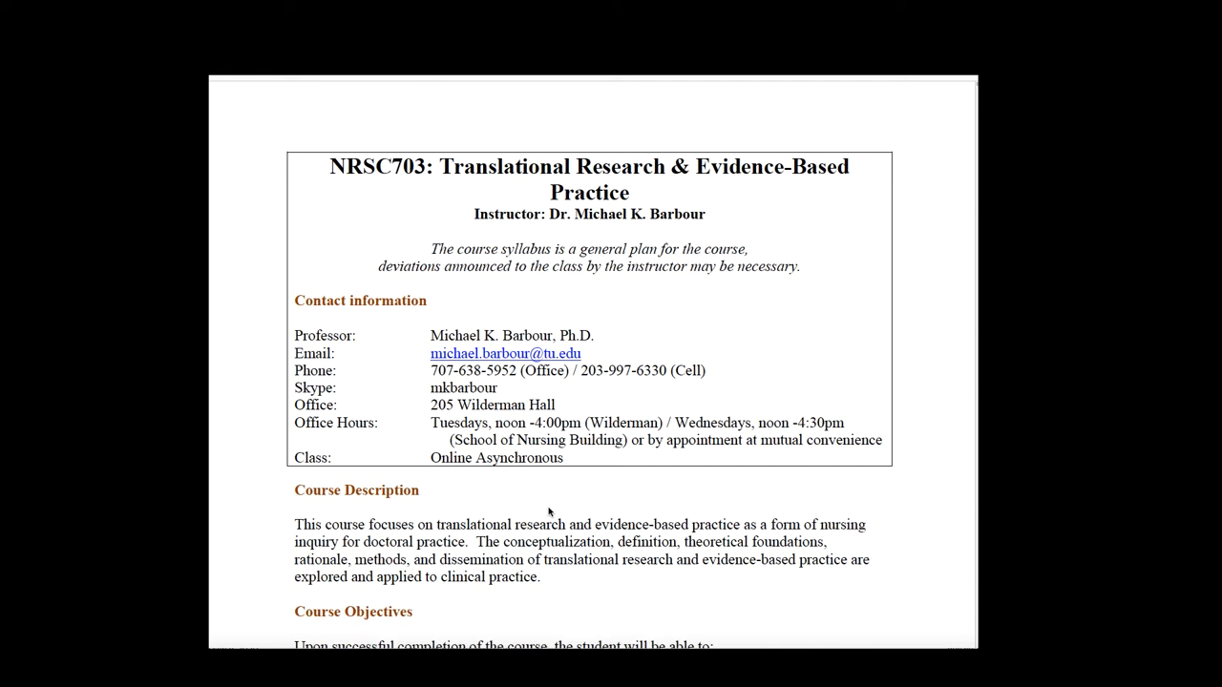
{"action": "scroll", "scroll_direction": "down", "scroll_amount": 3}
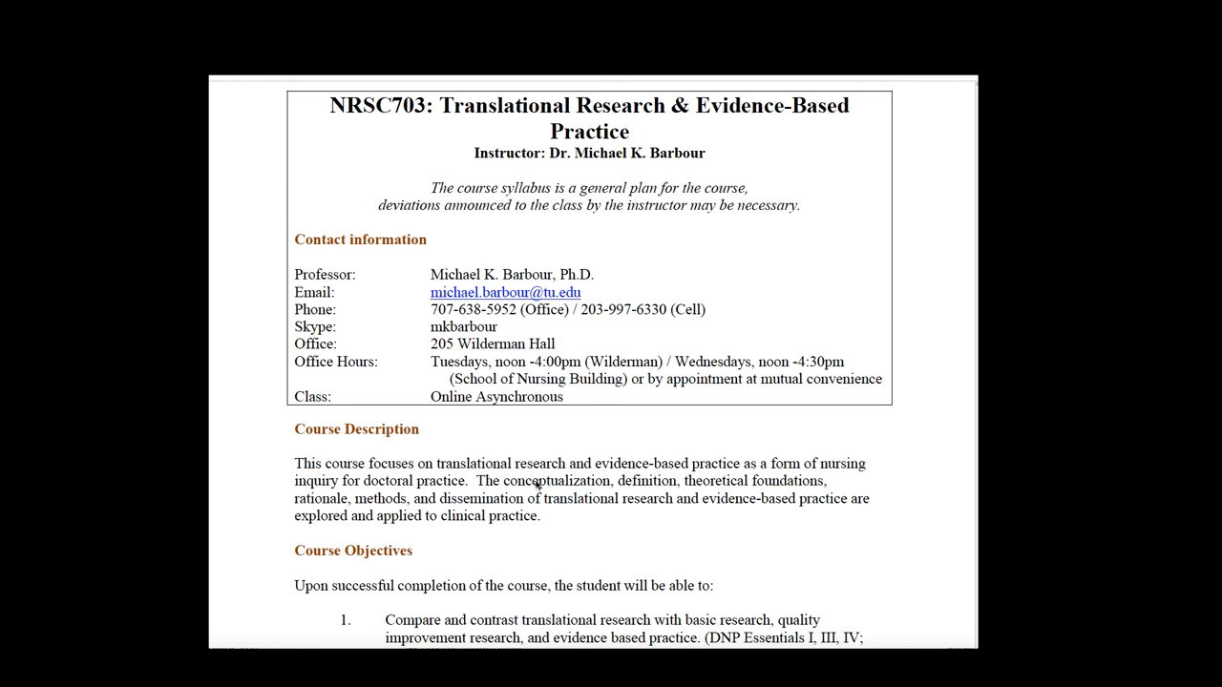
{"action": "scroll", "scroll_direction": "down", "scroll_amount": 3}
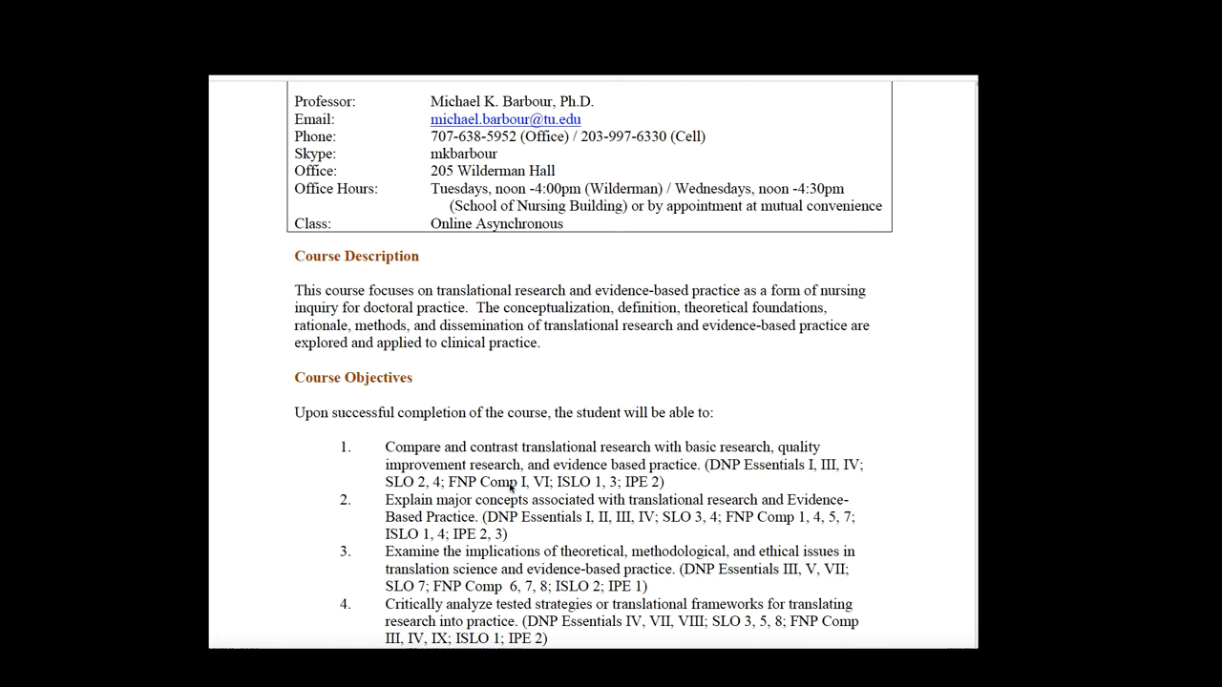
{"action": "scroll", "scroll_direction": "down", "scroll_amount": 3}
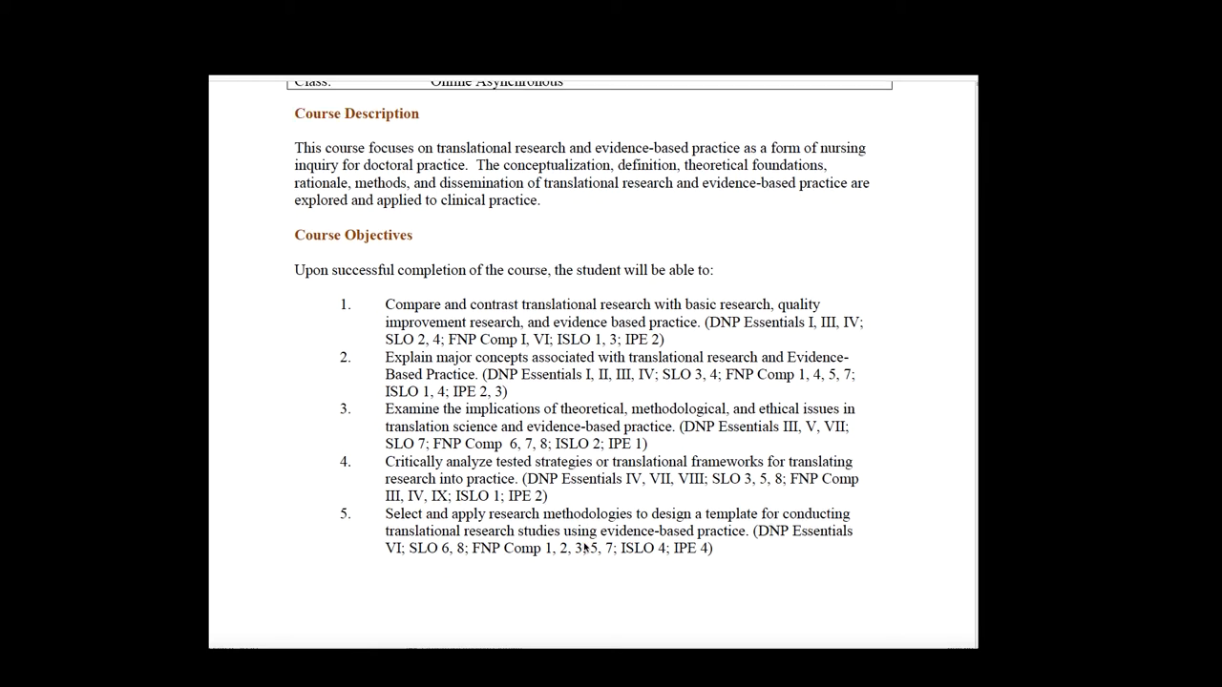
{"action": "scroll", "scroll_direction": "down", "scroll_amount": 3}
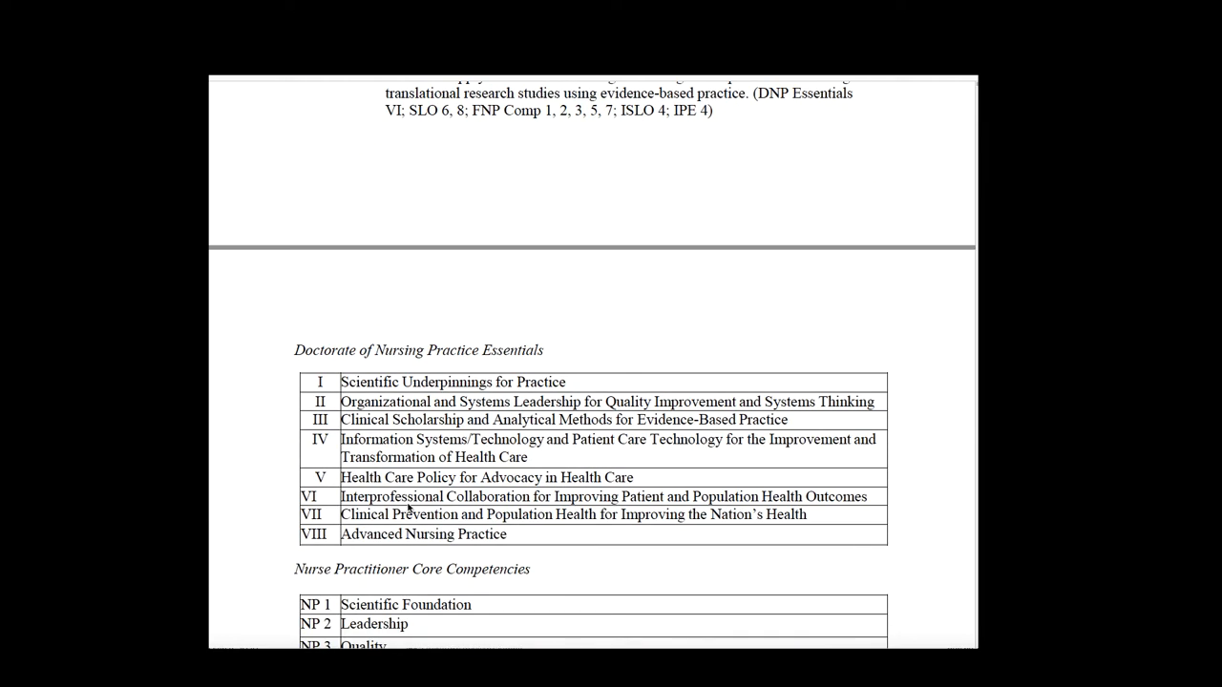
{"action": "scroll", "scroll_direction": "down", "scroll_amount": 3}
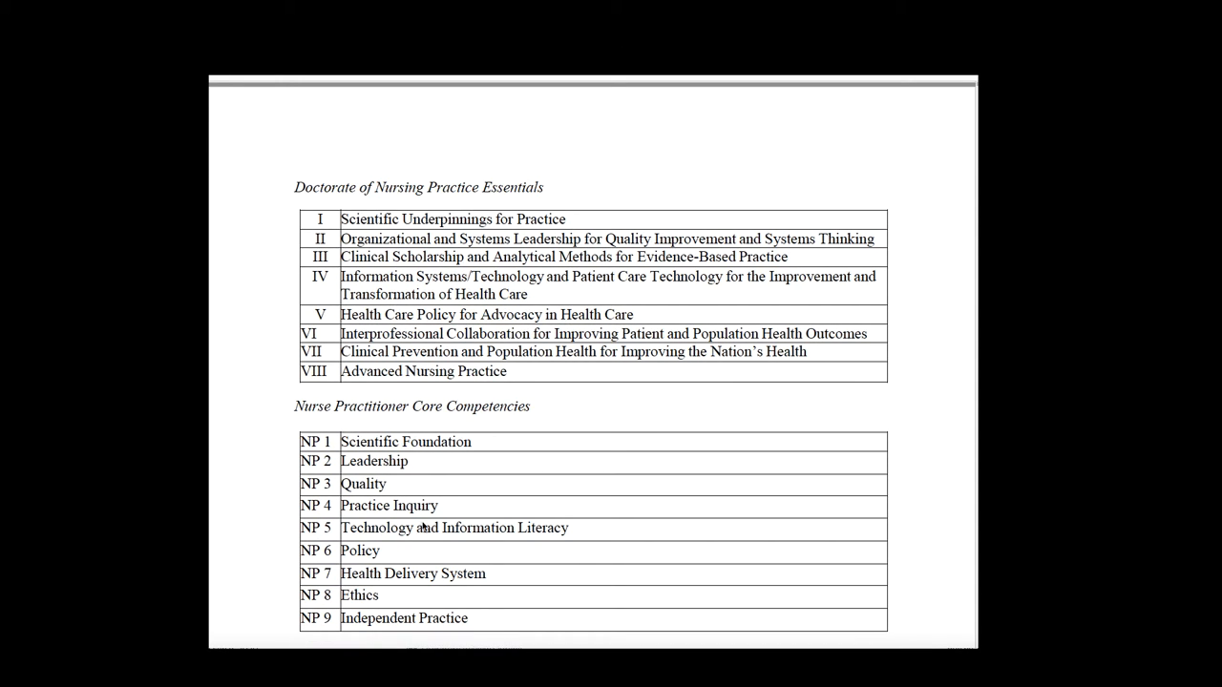
{"action": "scroll", "scroll_direction": "down", "scroll_amount": 3}
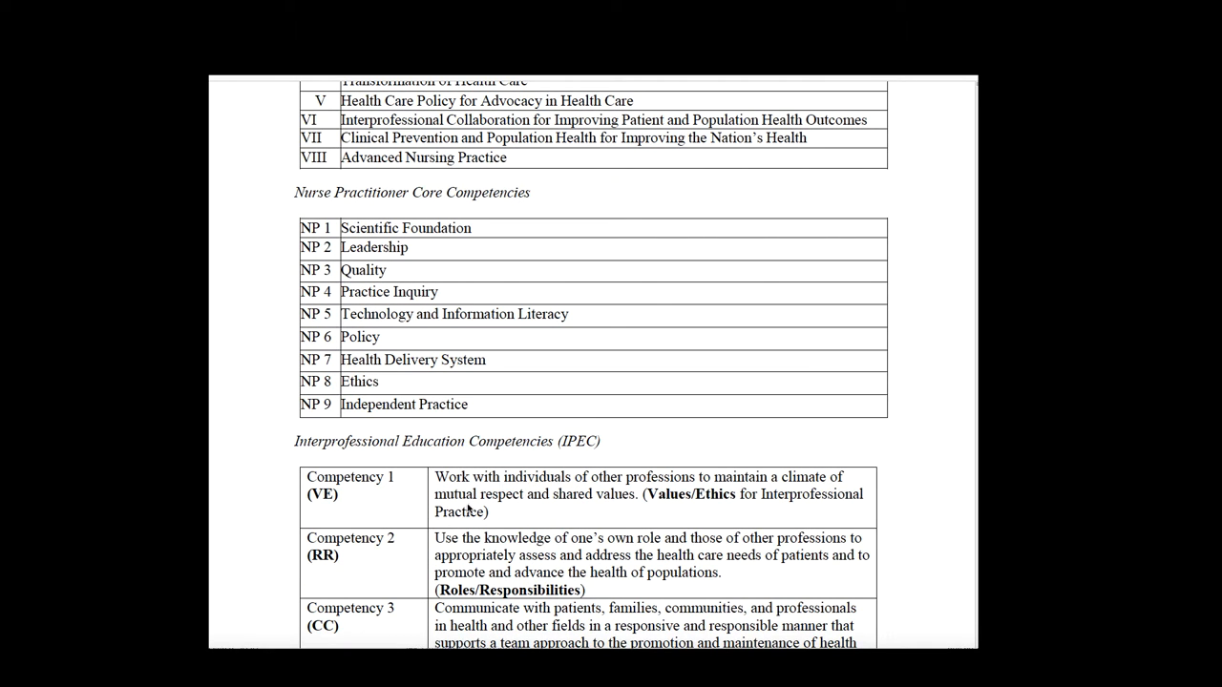
{"action": "scroll", "scroll_direction": "down", "scroll_amount": 3}
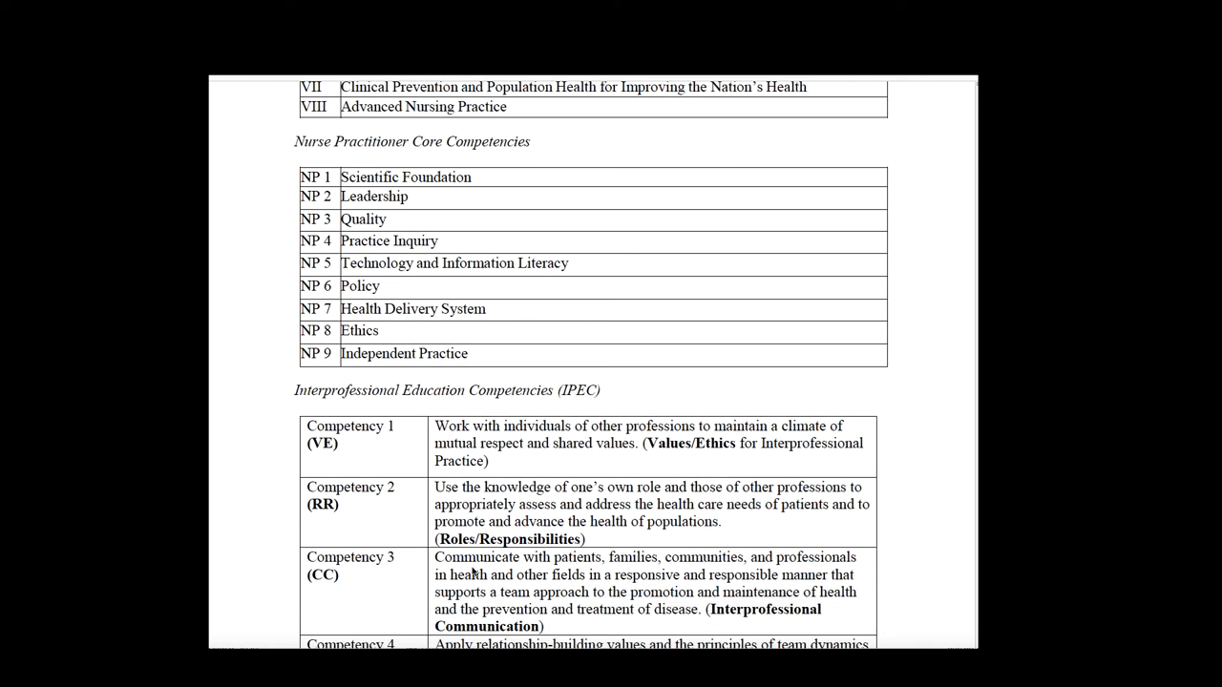
{"action": "scroll", "scroll_direction": "down", "scroll_amount": 3}
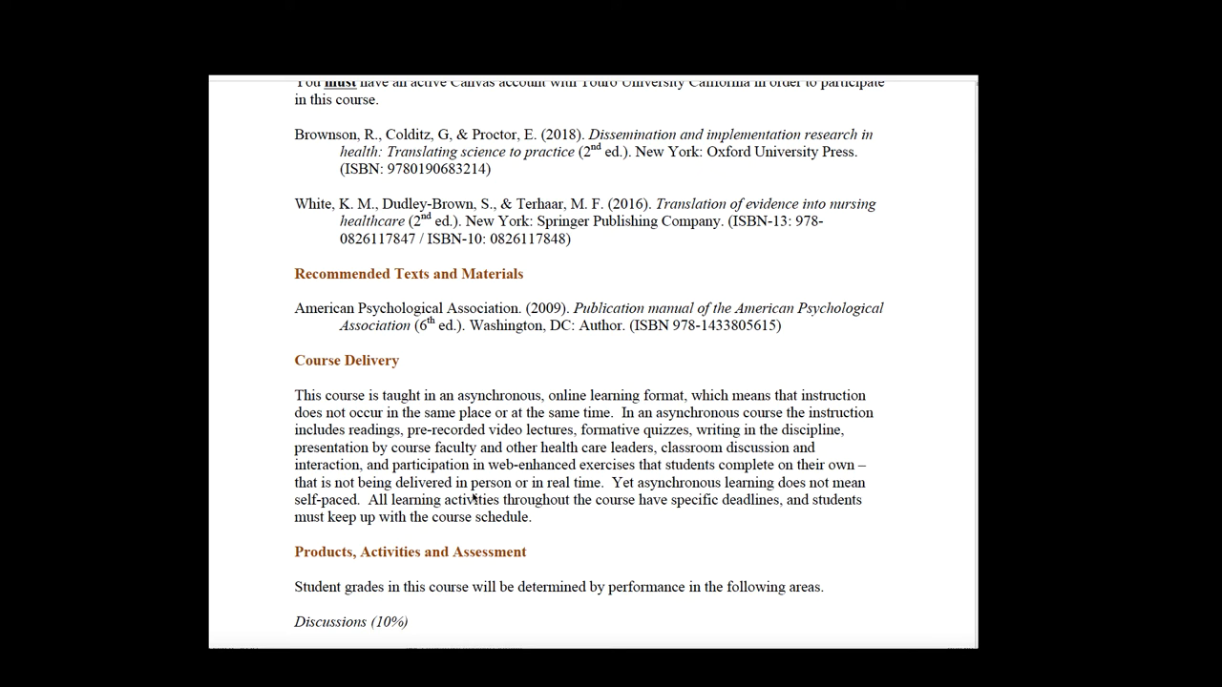
{"action": "mouse_move", "coordinate": [272, 482]}
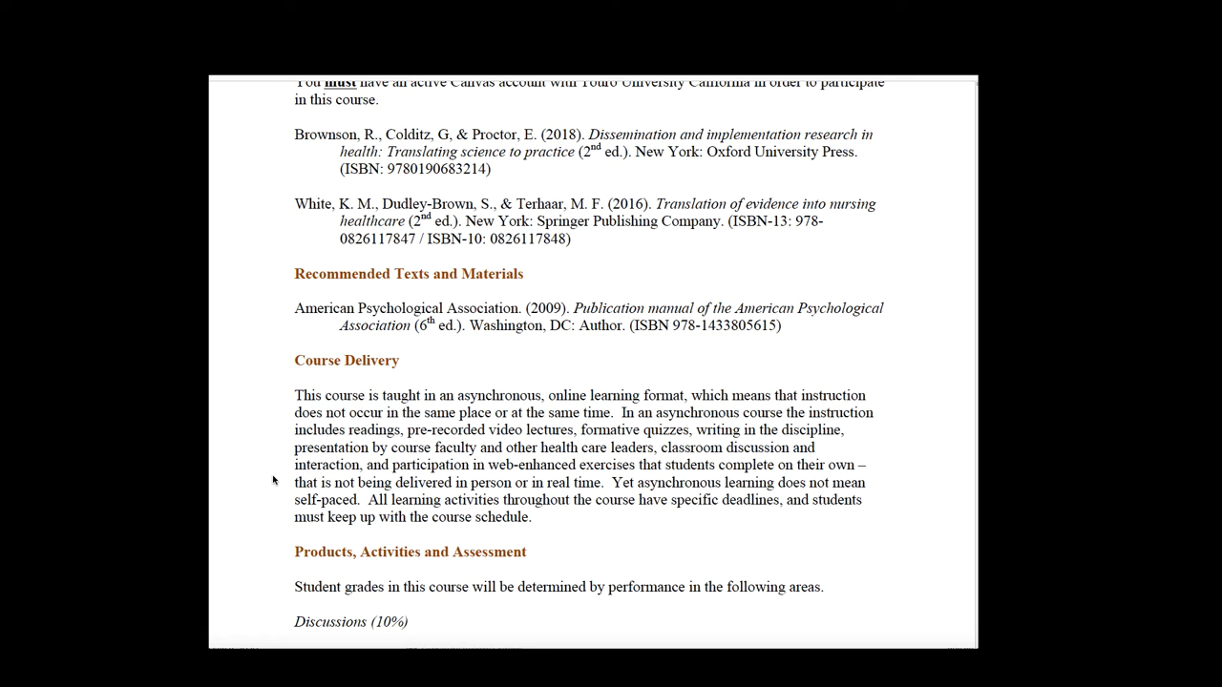
{"action": "mouse_move", "coordinate": [518, 520]}
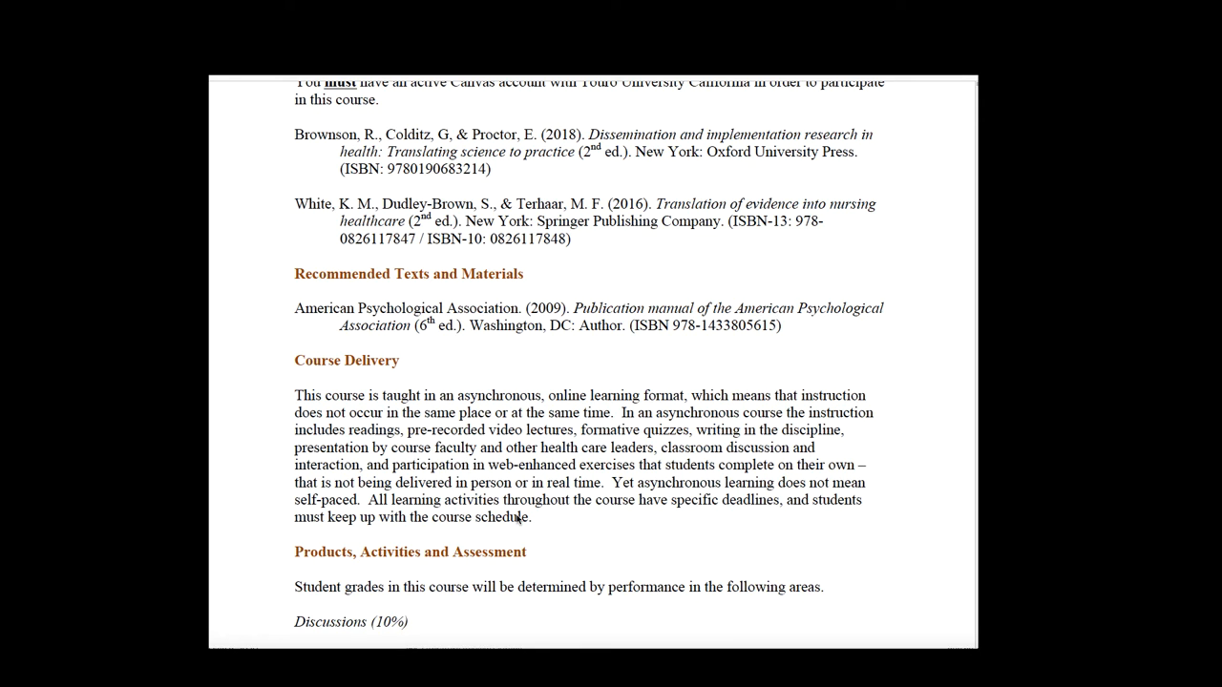
{"action": "mouse_move", "coordinate": [522, 513]}
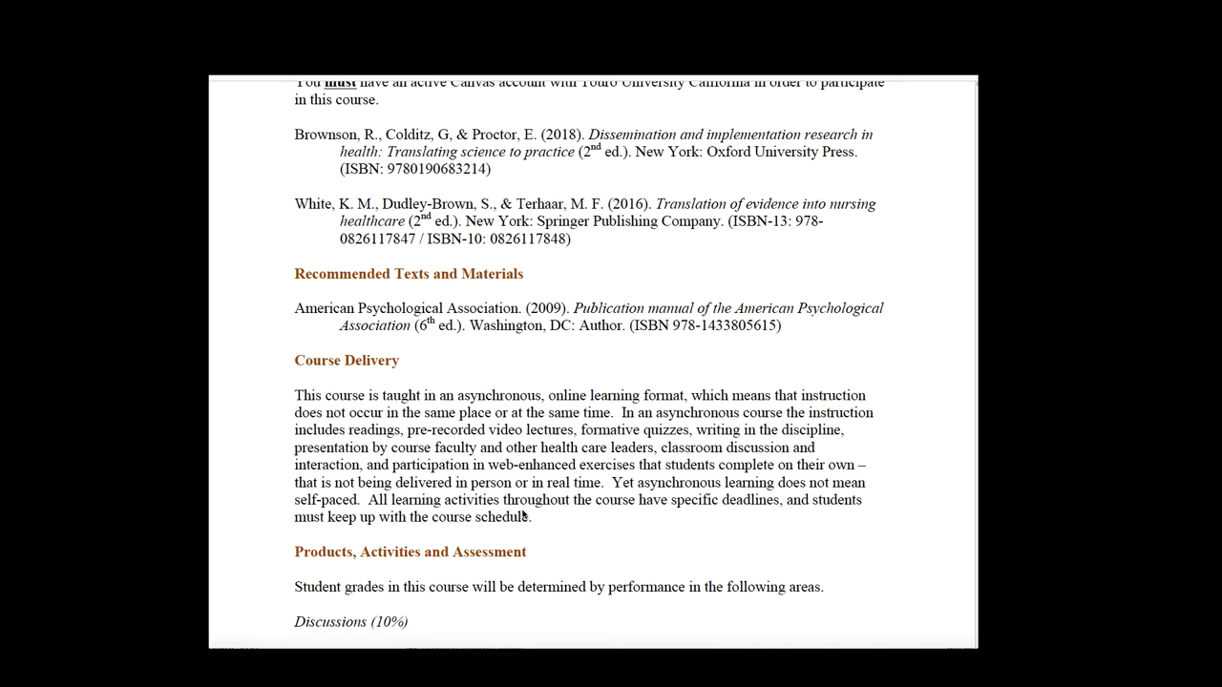
{"action": "scroll", "scroll_direction": "down", "scroll_amount": 3}
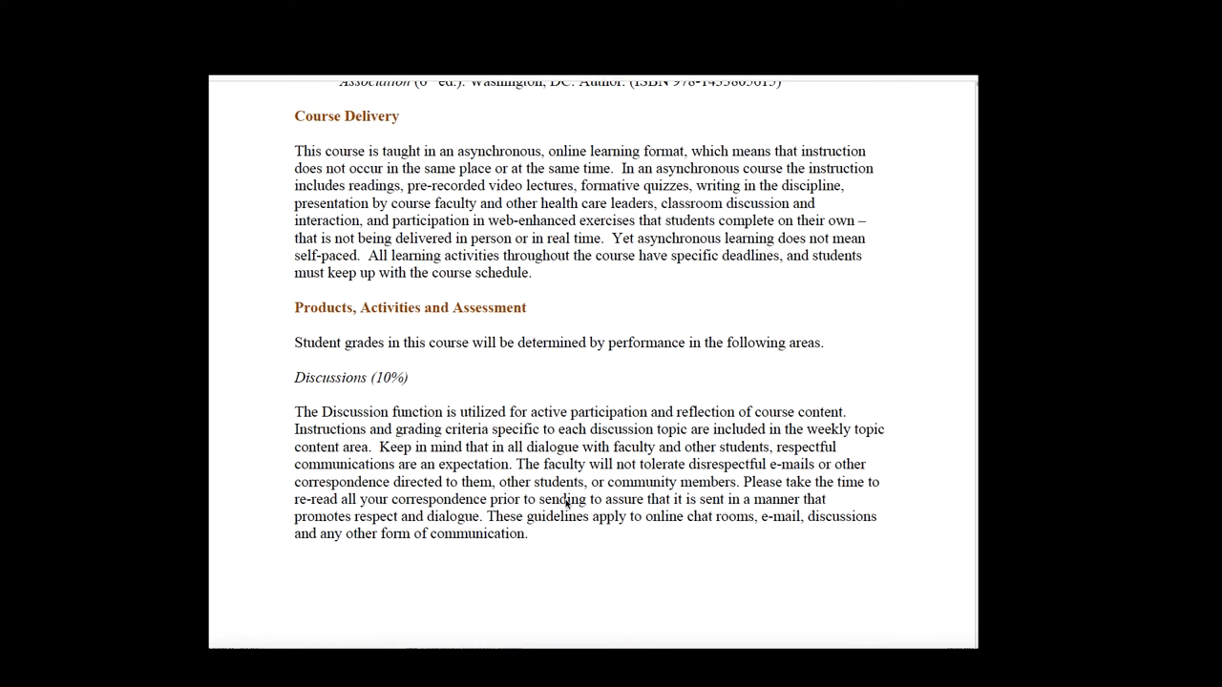
{"action": "scroll", "scroll_direction": "down", "scroll_amount": 3}
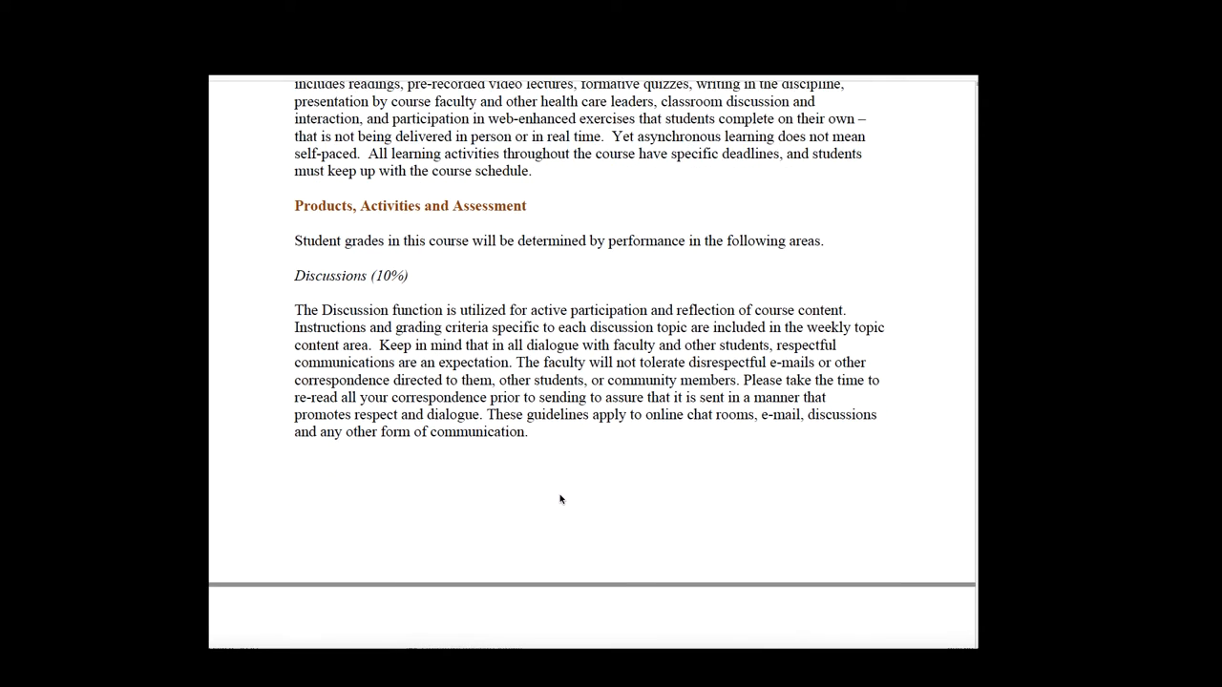
{"action": "scroll", "scroll_direction": "down", "scroll_amount": 3}
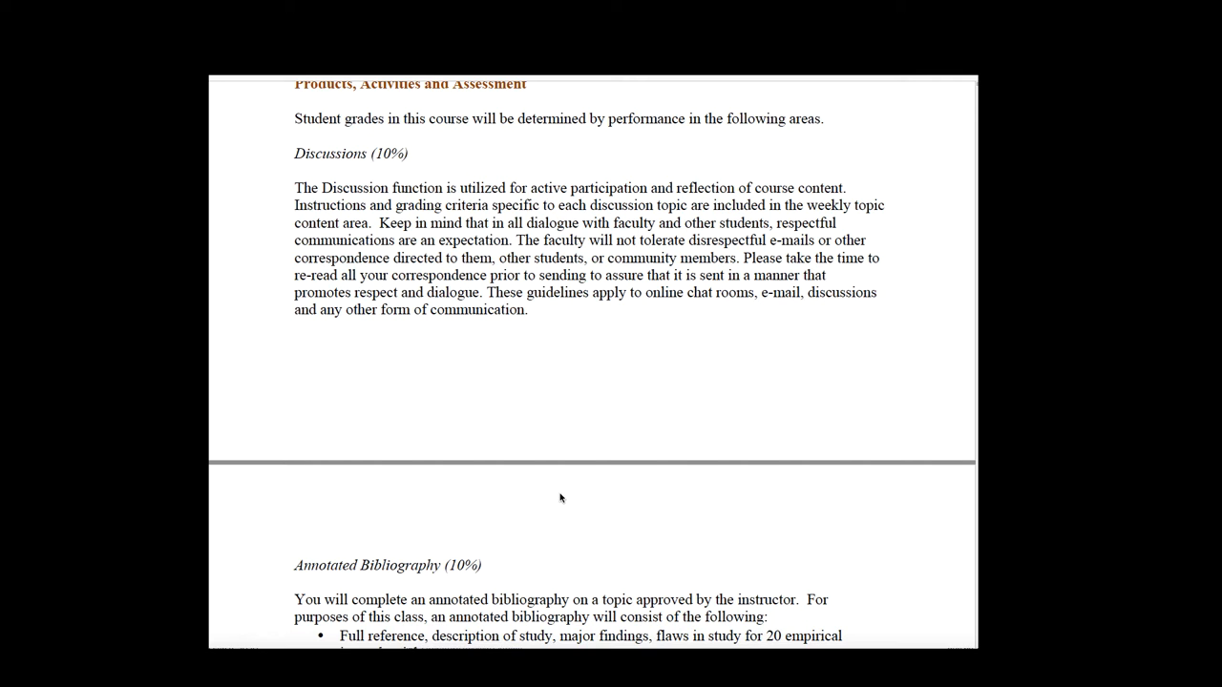
{"action": "scroll", "scroll_direction": "down", "scroll_amount": 3}
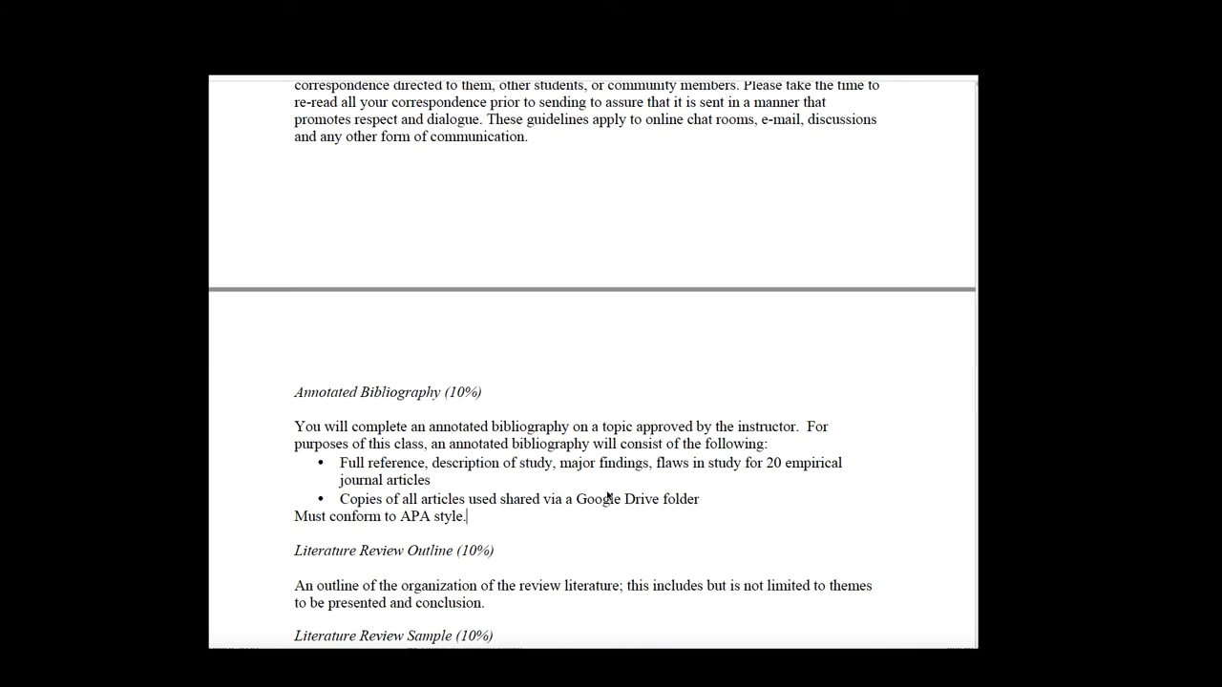
{"action": "scroll", "scroll_direction": "down", "scroll_amount": 3}
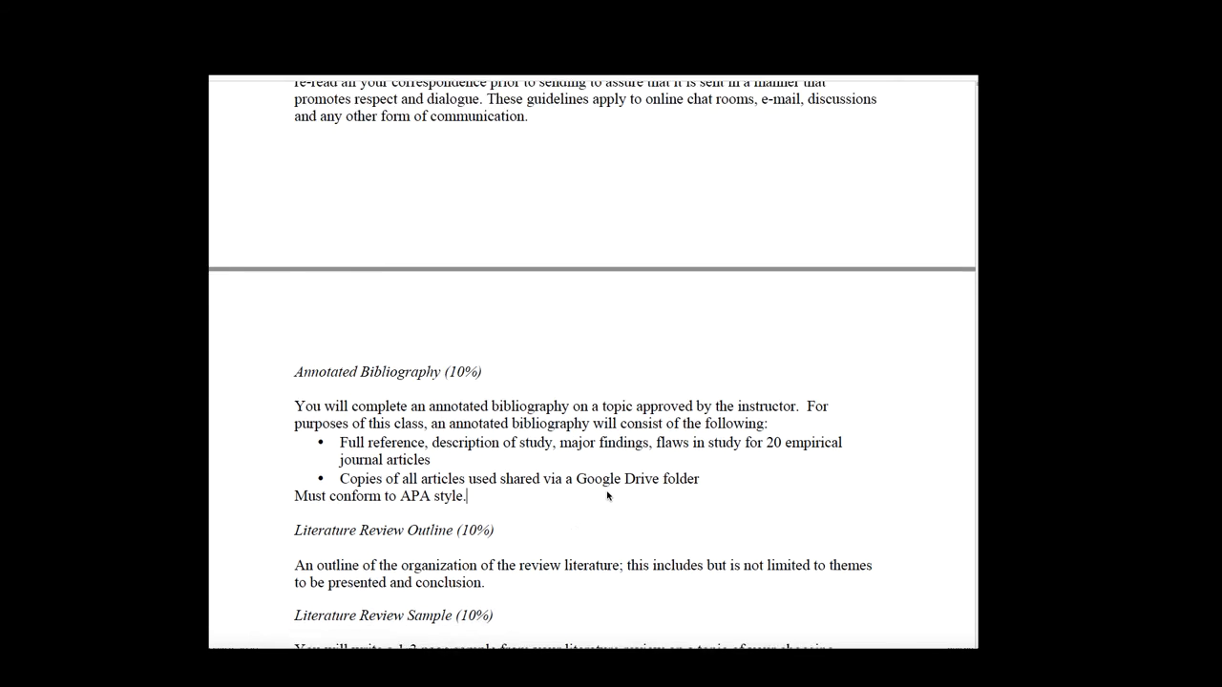
{"action": "scroll", "scroll_direction": "down", "scroll_amount": 3}
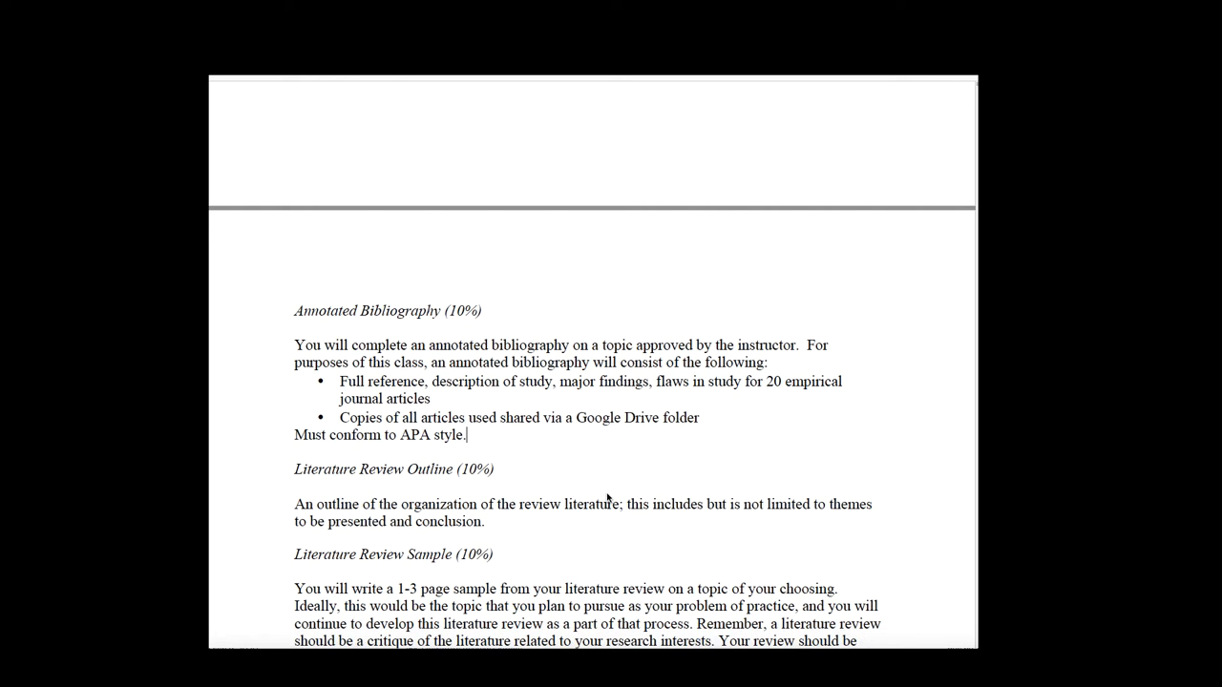
{"action": "scroll", "scroll_direction": "down", "scroll_amount": 3}
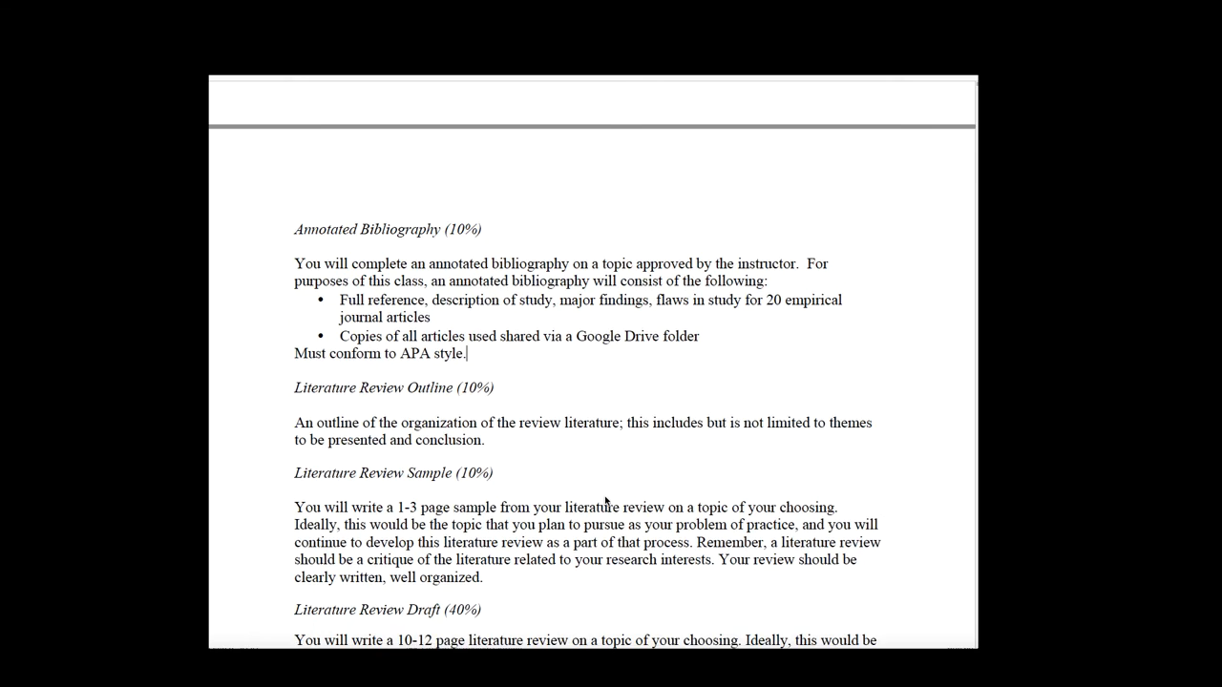
{"action": "scroll", "scroll_direction": "down", "scroll_amount": 3}
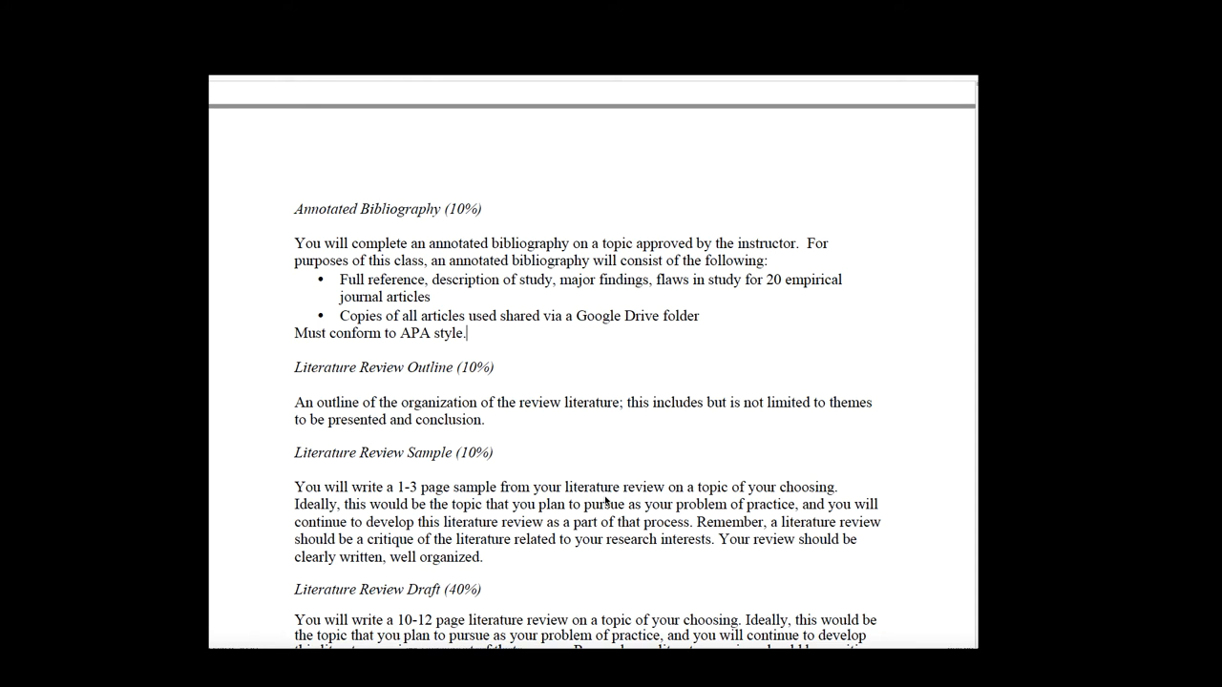
{"action": "scroll", "scroll_direction": "down", "scroll_amount": 3}
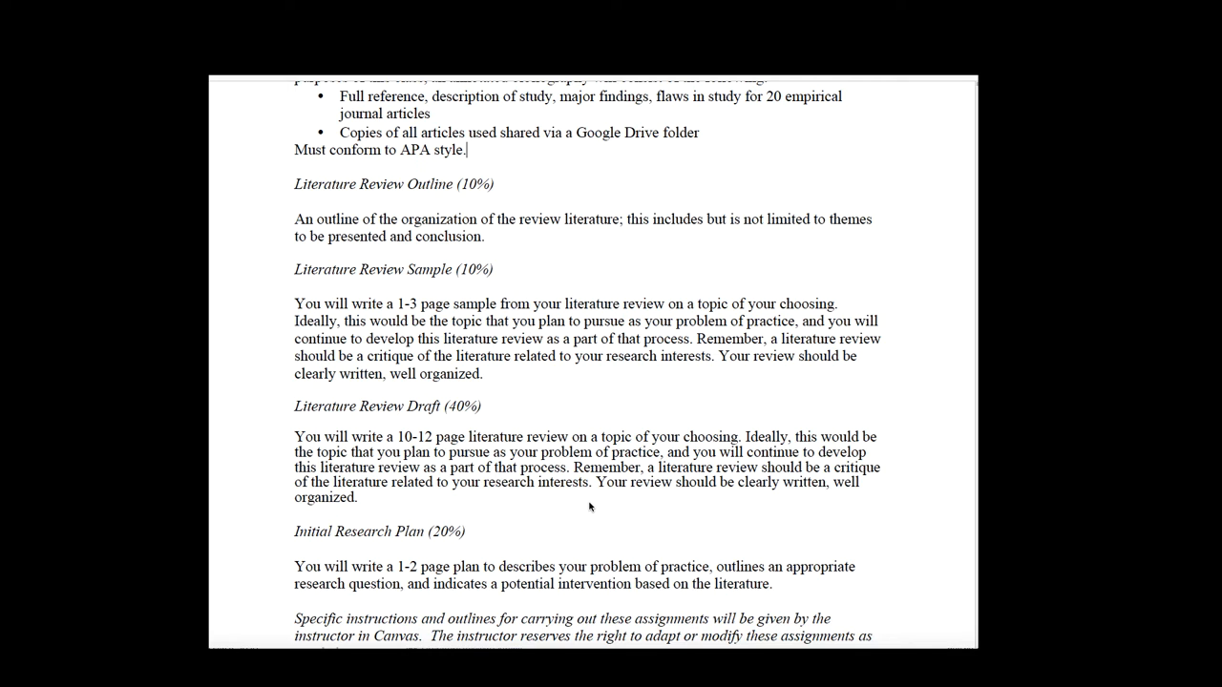
{"action": "scroll", "scroll_direction": "down", "scroll_amount": 3}
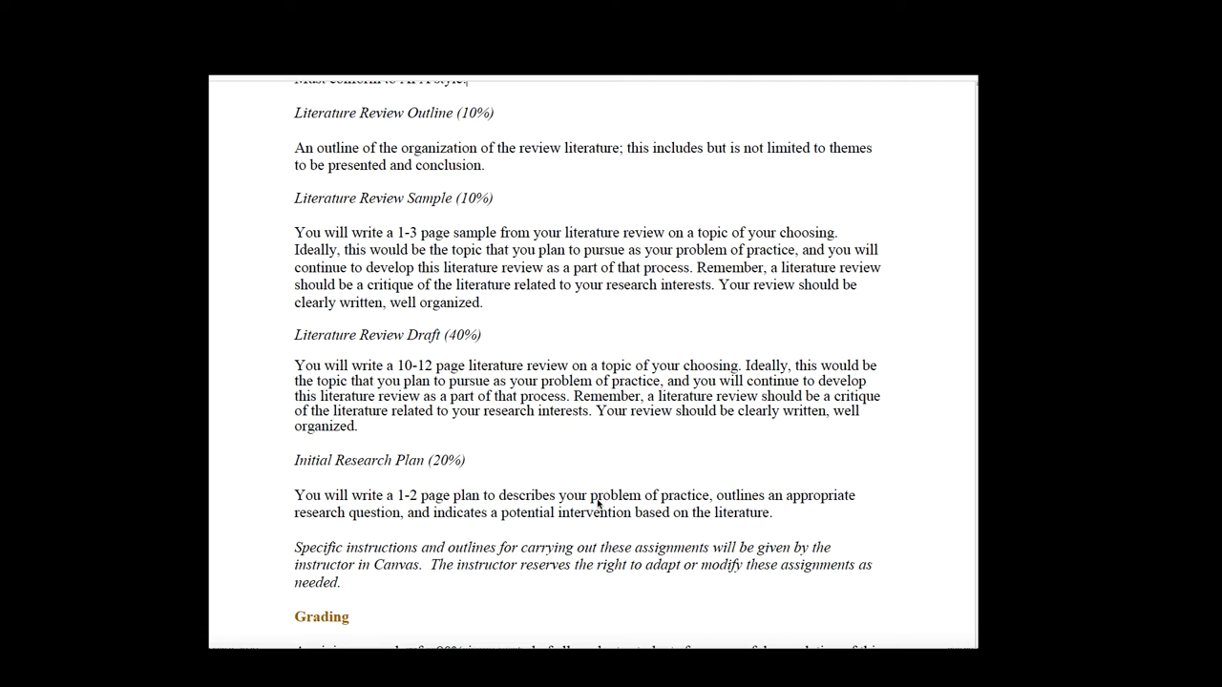
{"action": "mouse_move", "coordinate": [624, 504]}
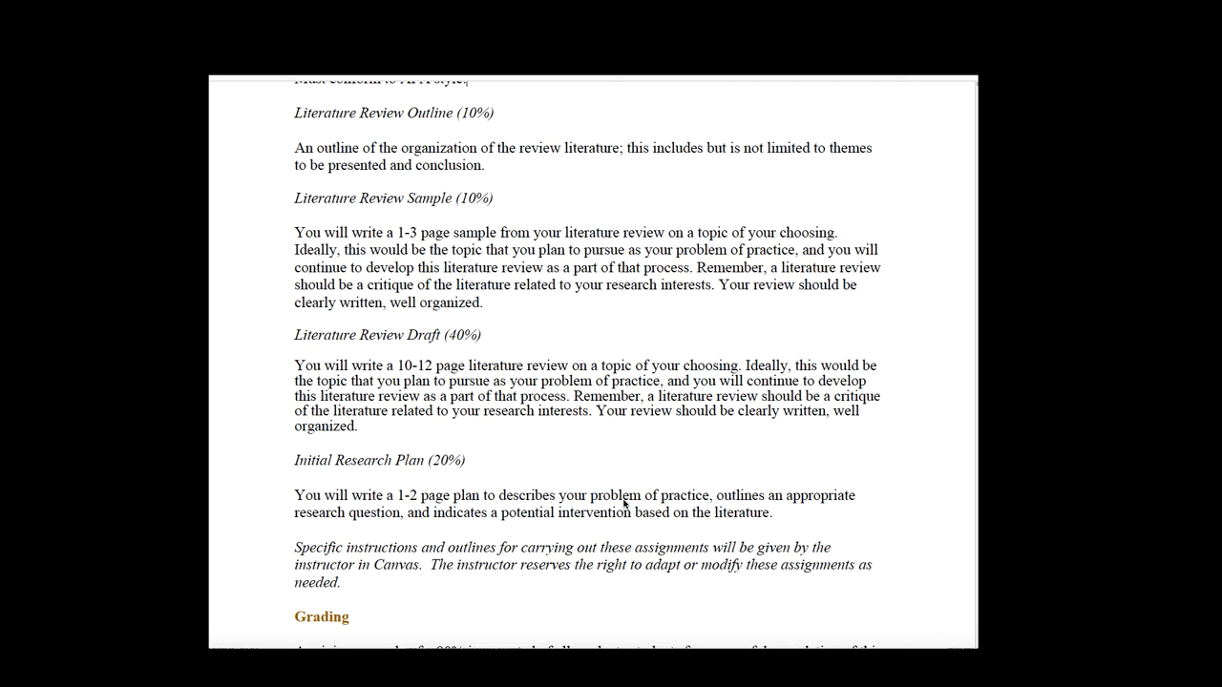
{"action": "mouse_move", "coordinate": [925, 509]}
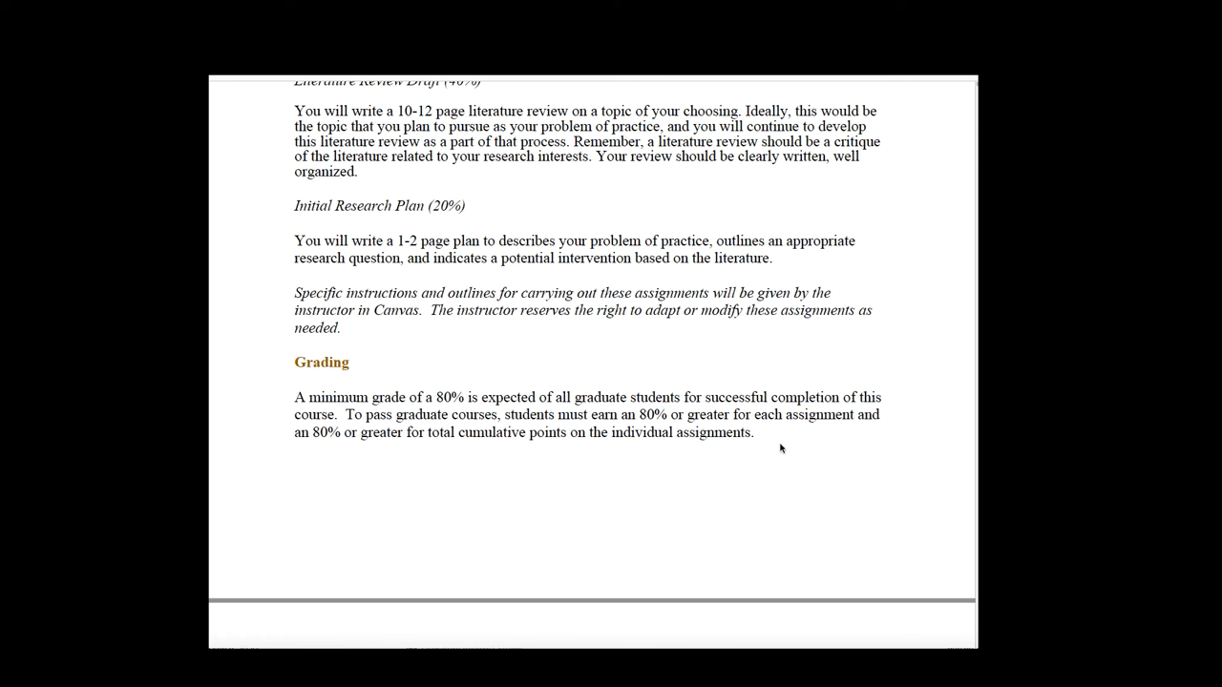
{"action": "scroll", "scroll_direction": "down", "scroll_amount": 3}
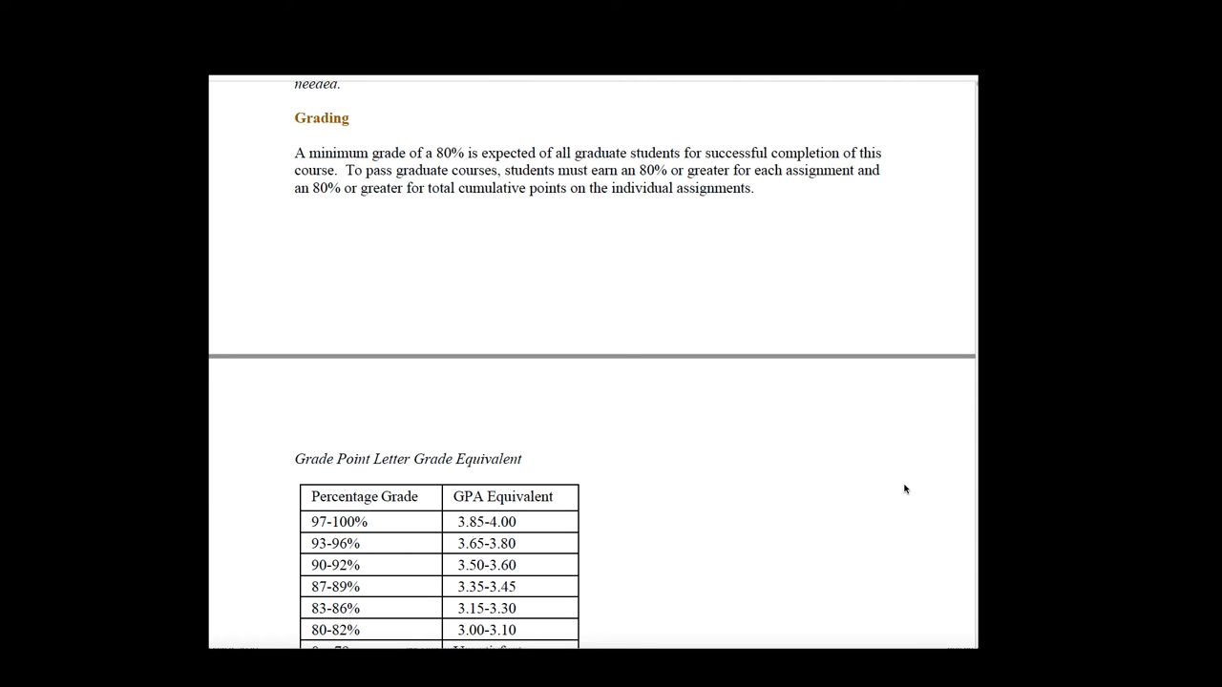
{"action": "scroll", "scroll_direction": "down", "scroll_amount": 3}
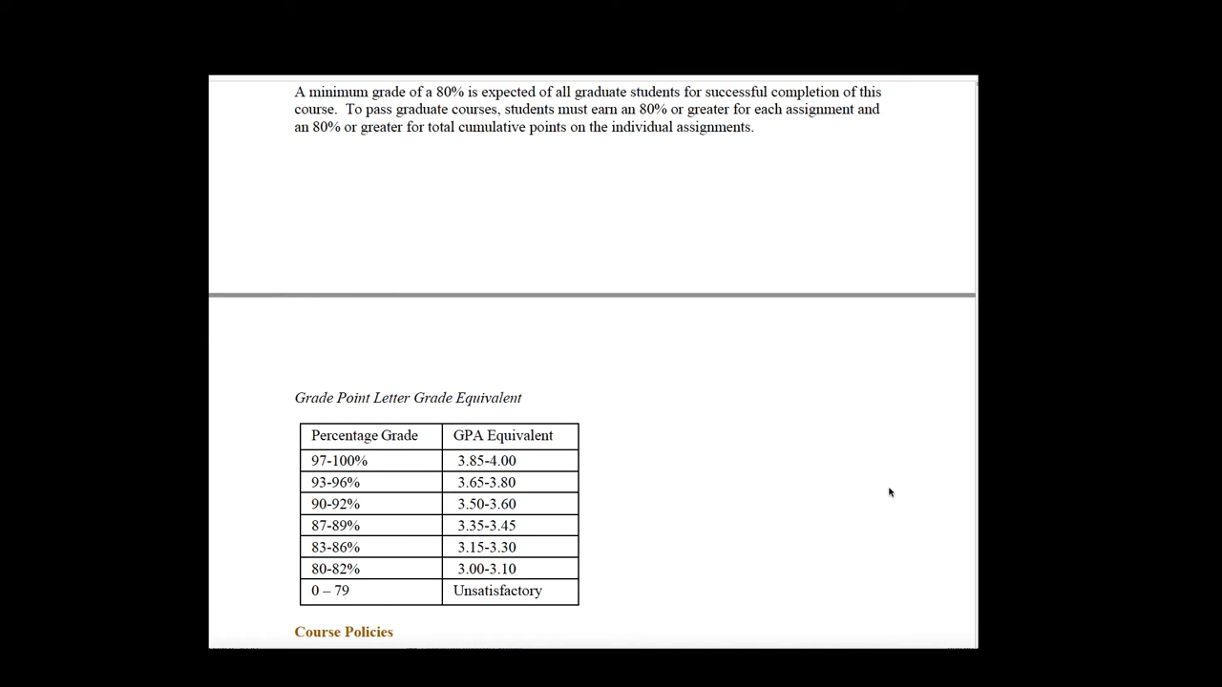
{"action": "scroll", "scroll_direction": "down", "scroll_amount": 3}
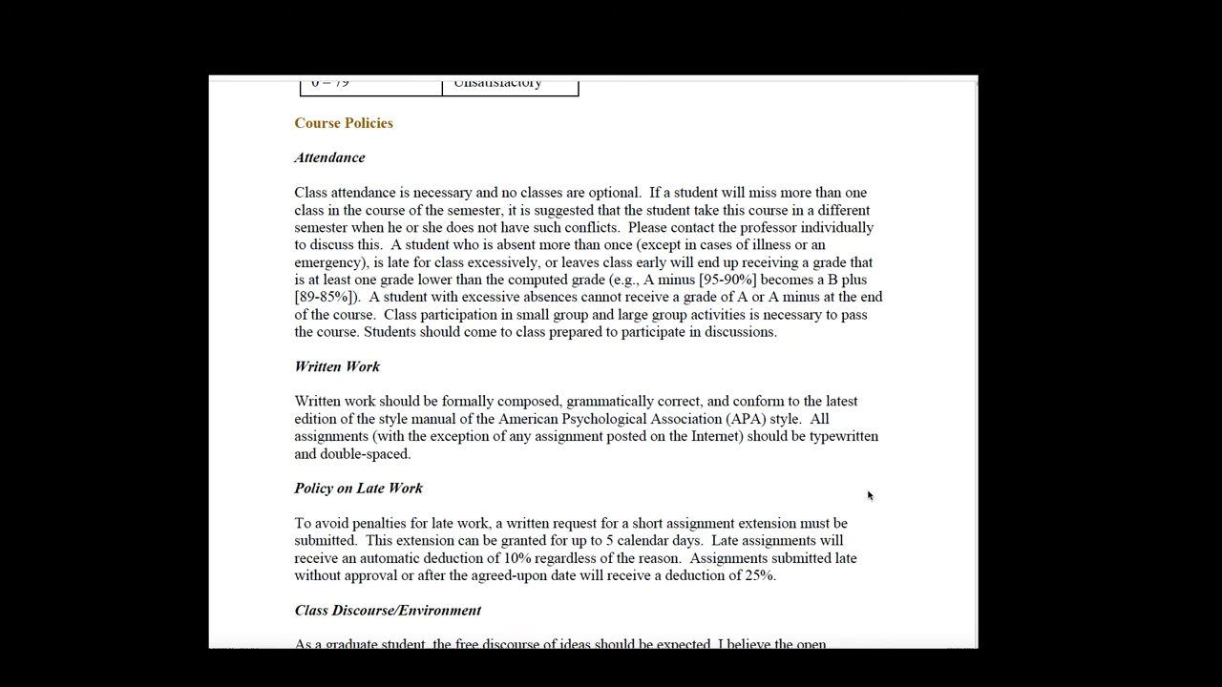
{"action": "mouse_move", "coordinate": [594, 466]}
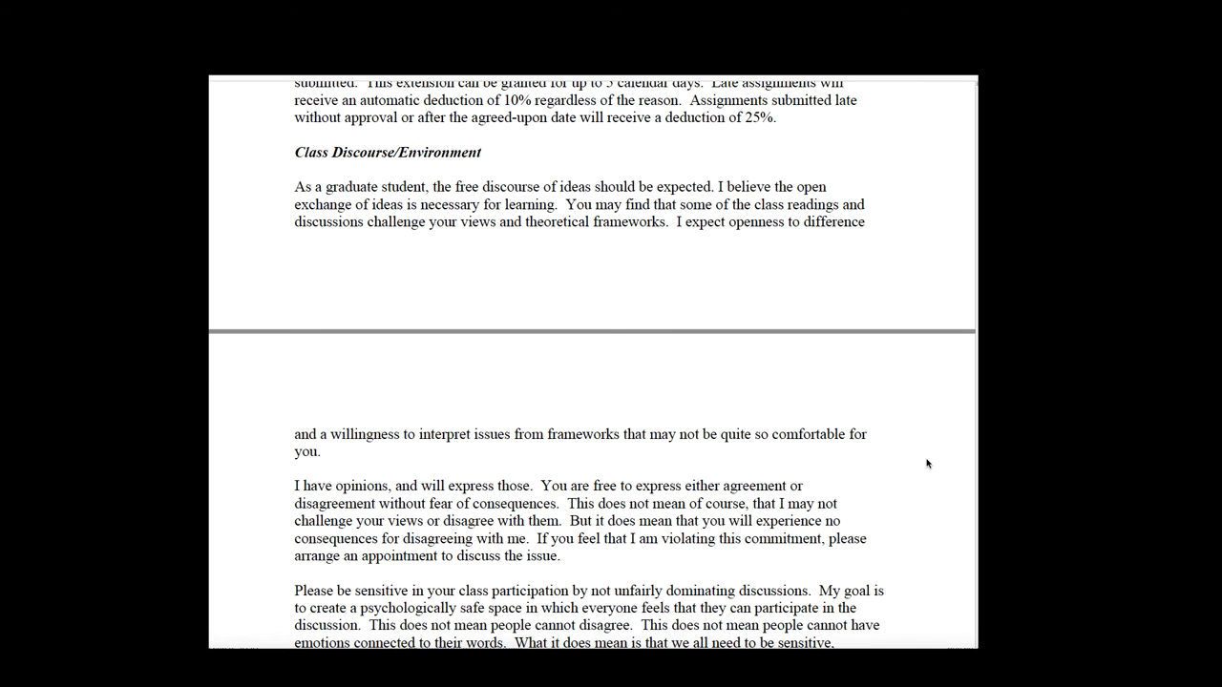
{"action": "scroll", "scroll_direction": "down", "scroll_amount": 3}
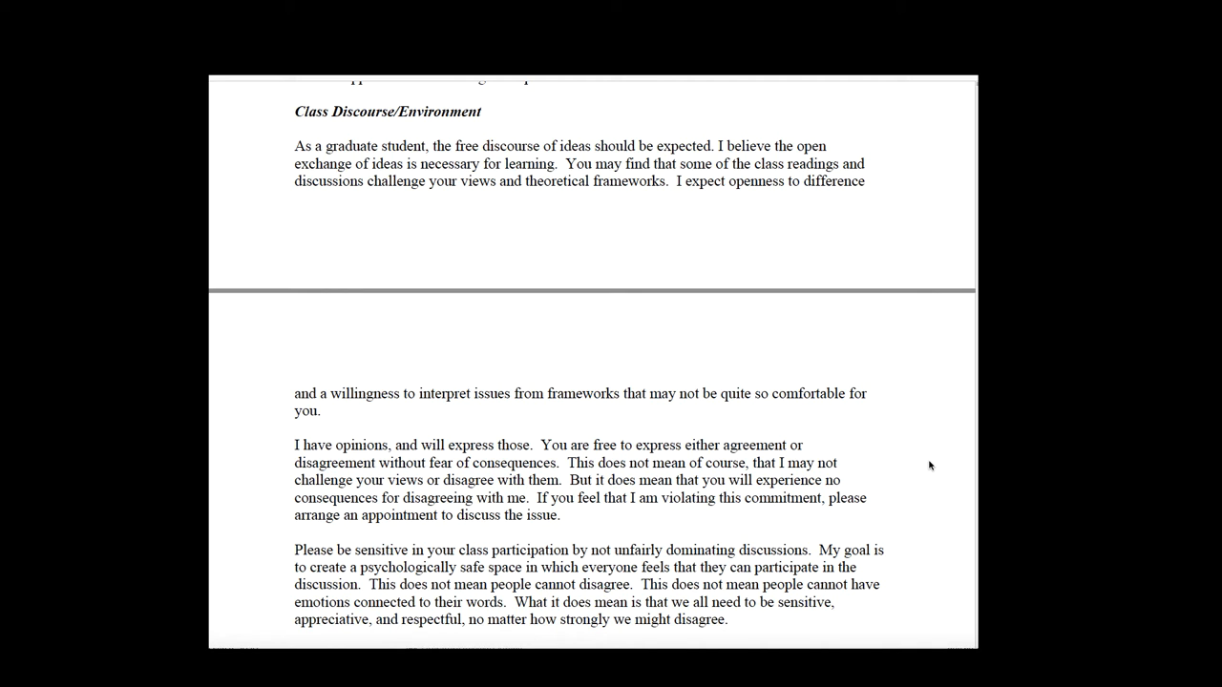
{"action": "mouse_move", "coordinate": [921, 496]}
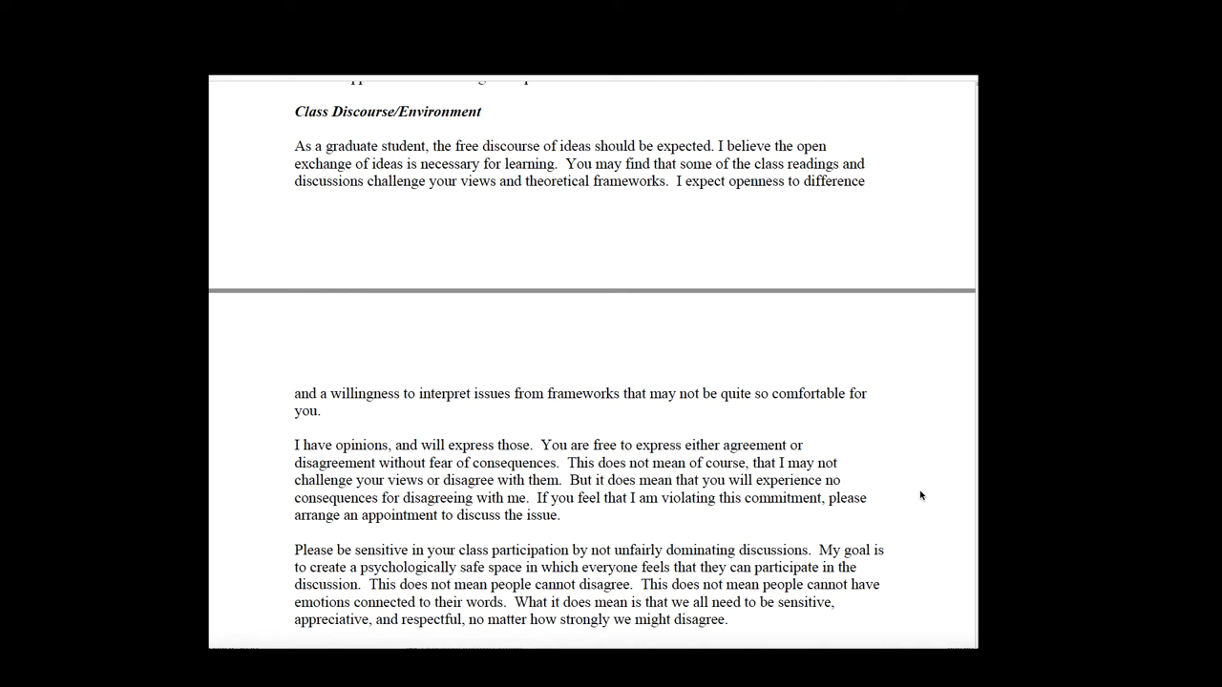
{"action": "scroll", "scroll_direction": "down", "scroll_amount": 3}
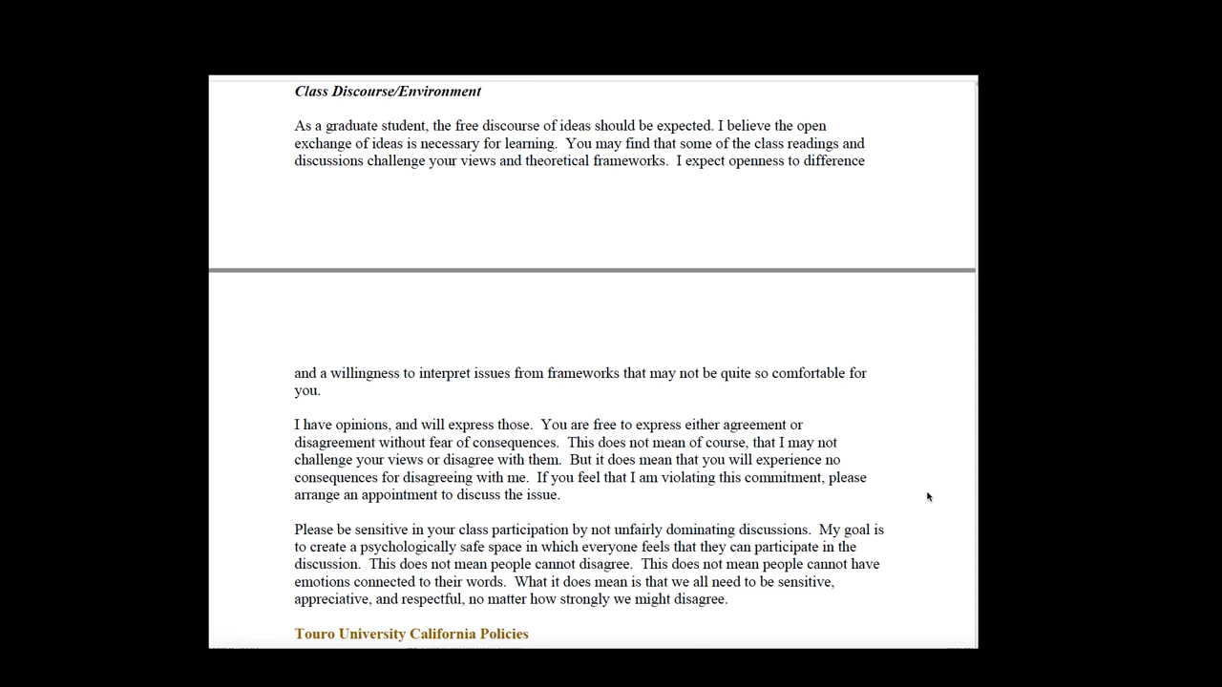
{"action": "scroll", "scroll_direction": "down", "scroll_amount": 3}
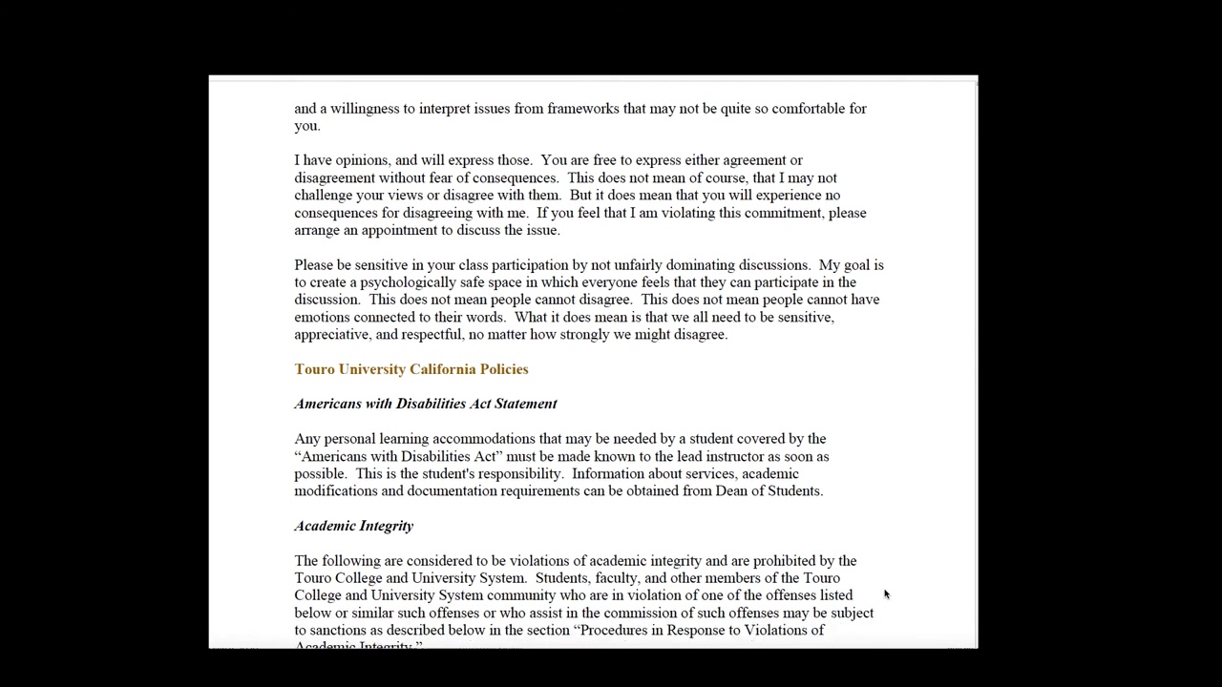
{"action": "scroll", "scroll_direction": "down", "scroll_amount": 3}
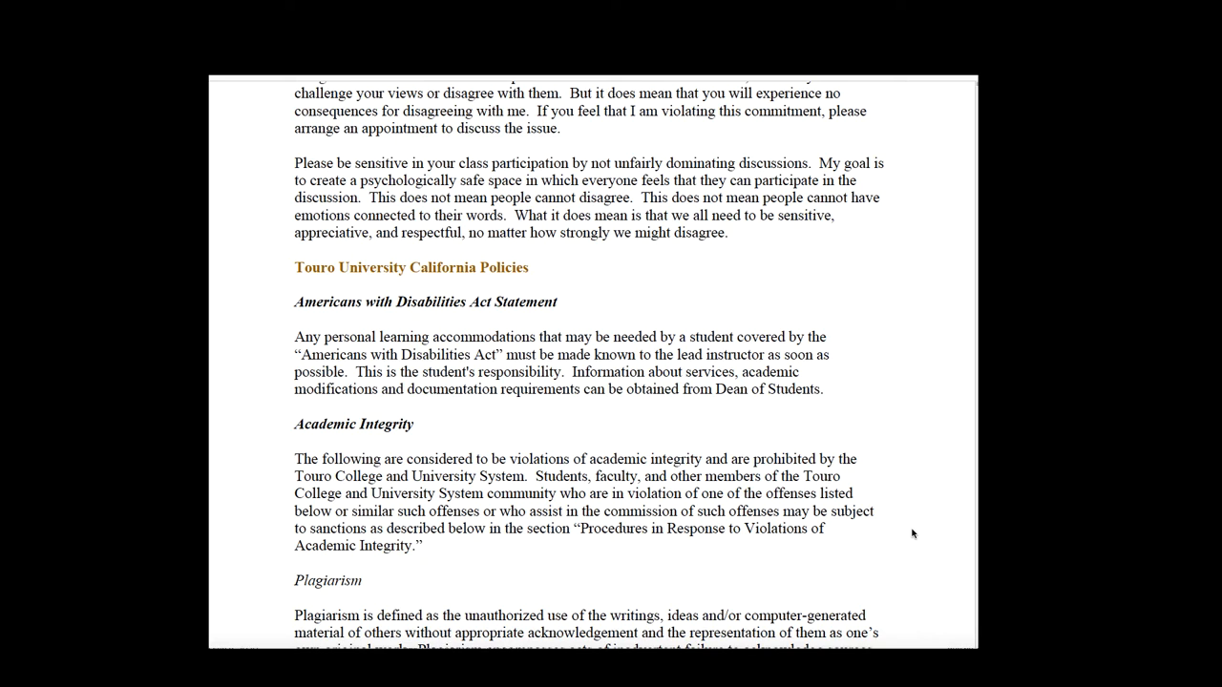
{"action": "mouse_move", "coordinate": [740, 405]}
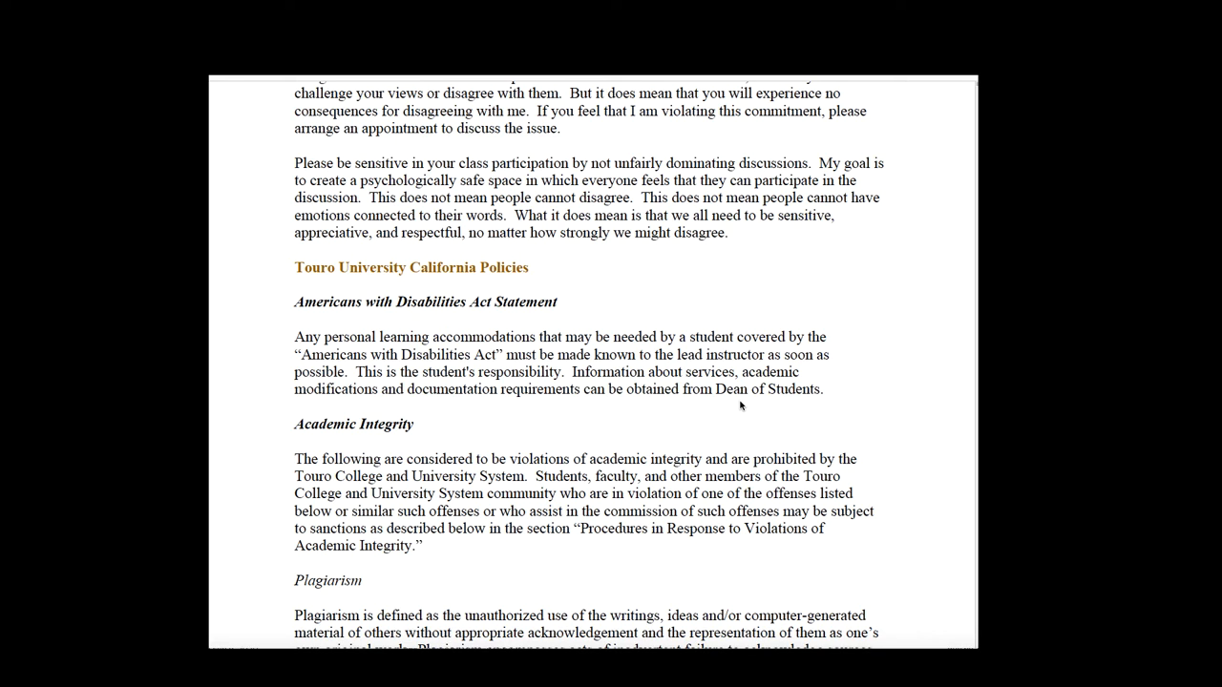
{"action": "mouse_move", "coordinate": [850, 425]}
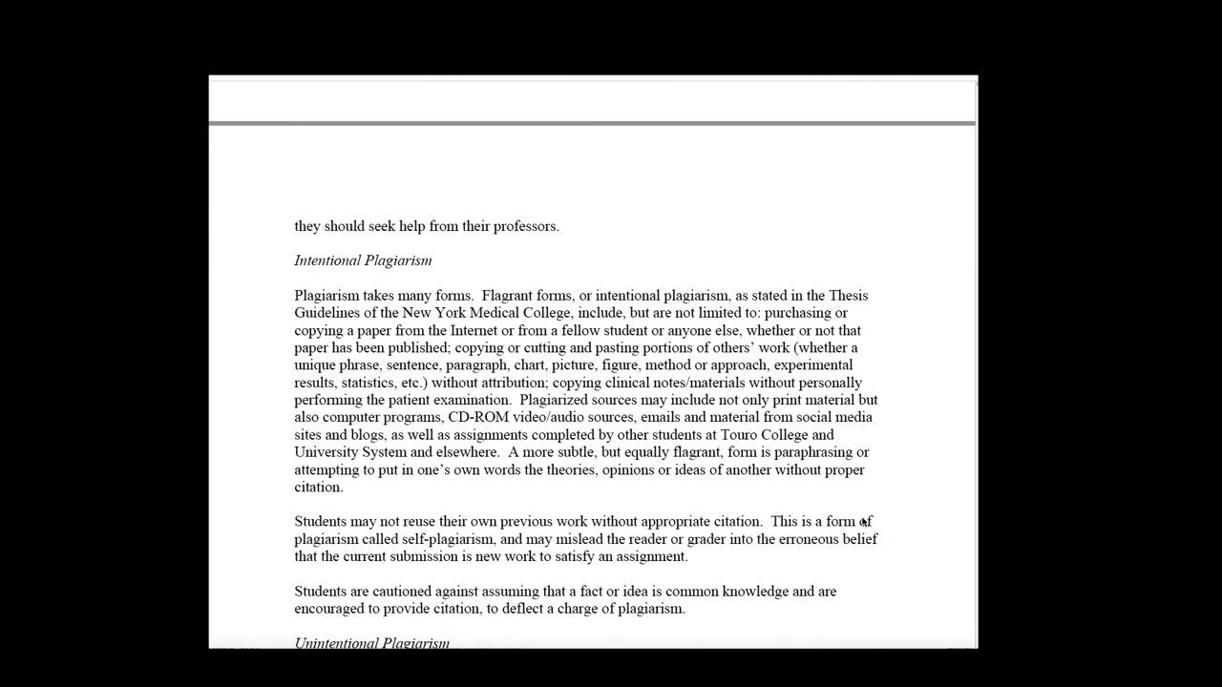
{"action": "scroll", "scroll_direction": "down", "scroll_amount": 3}
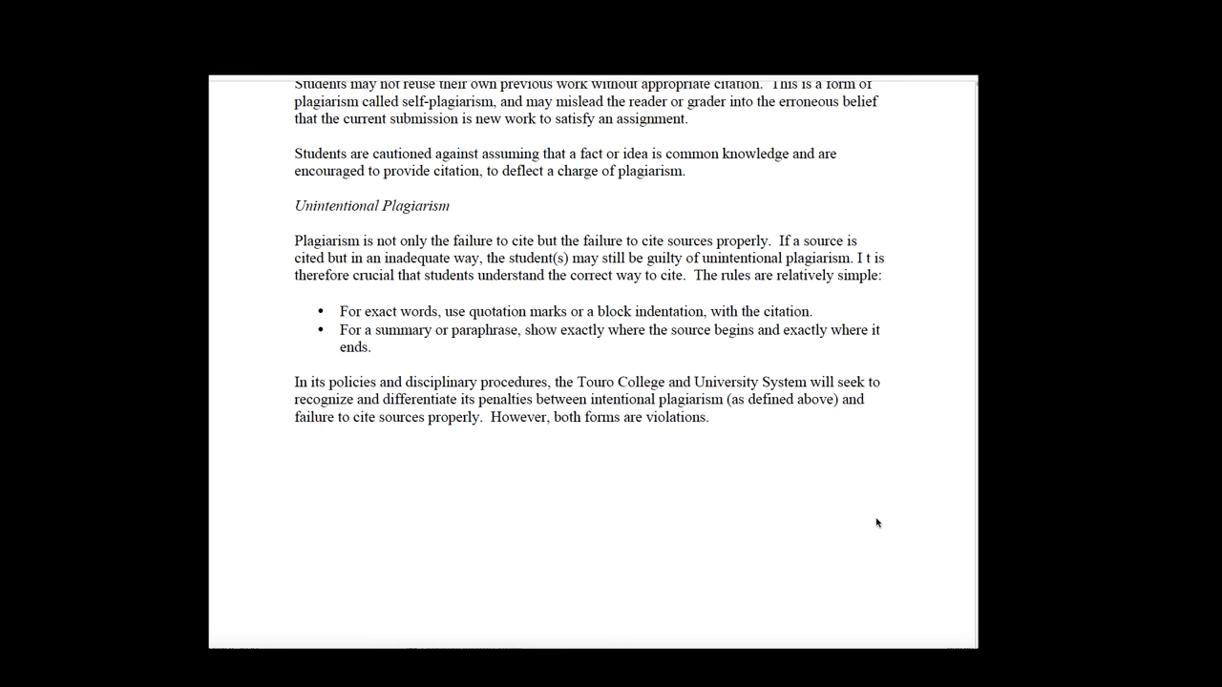
{"action": "scroll", "scroll_direction": "down", "scroll_amount": 3}
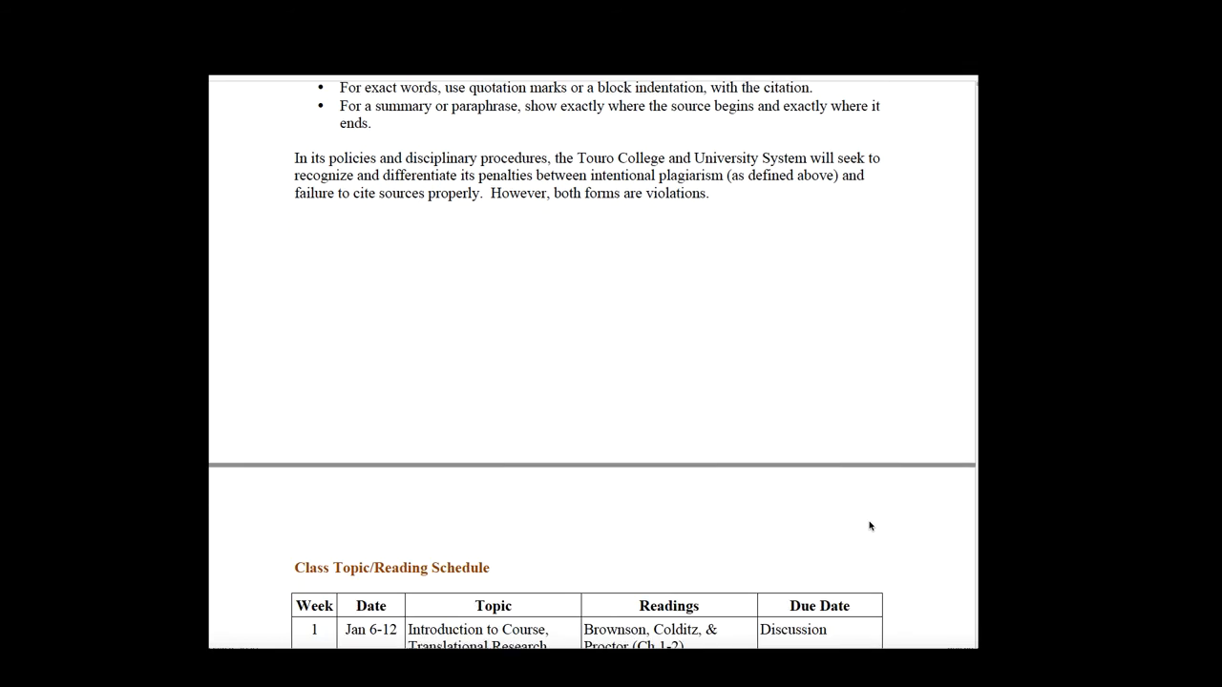
{"action": "scroll", "scroll_direction": "down", "scroll_amount": 3}
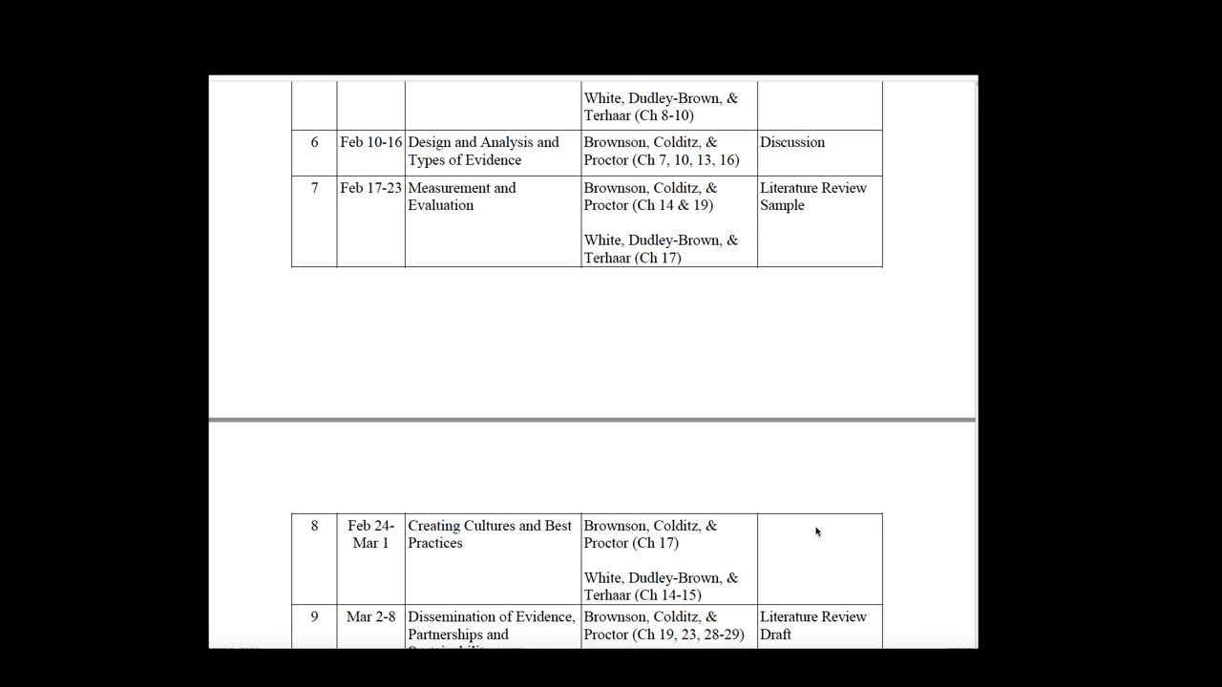
{"action": "scroll", "scroll_direction": "down", "scroll_amount": 3}
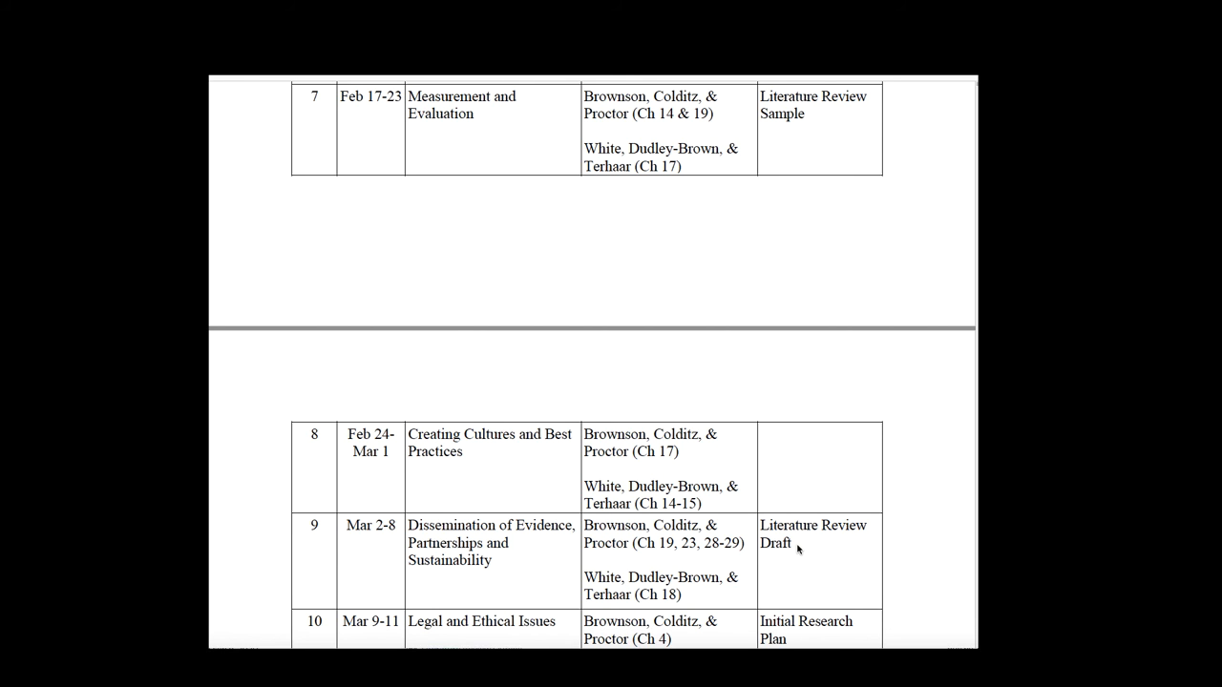
{"action": "scroll", "scroll_direction": "down", "scroll_amount": 3}
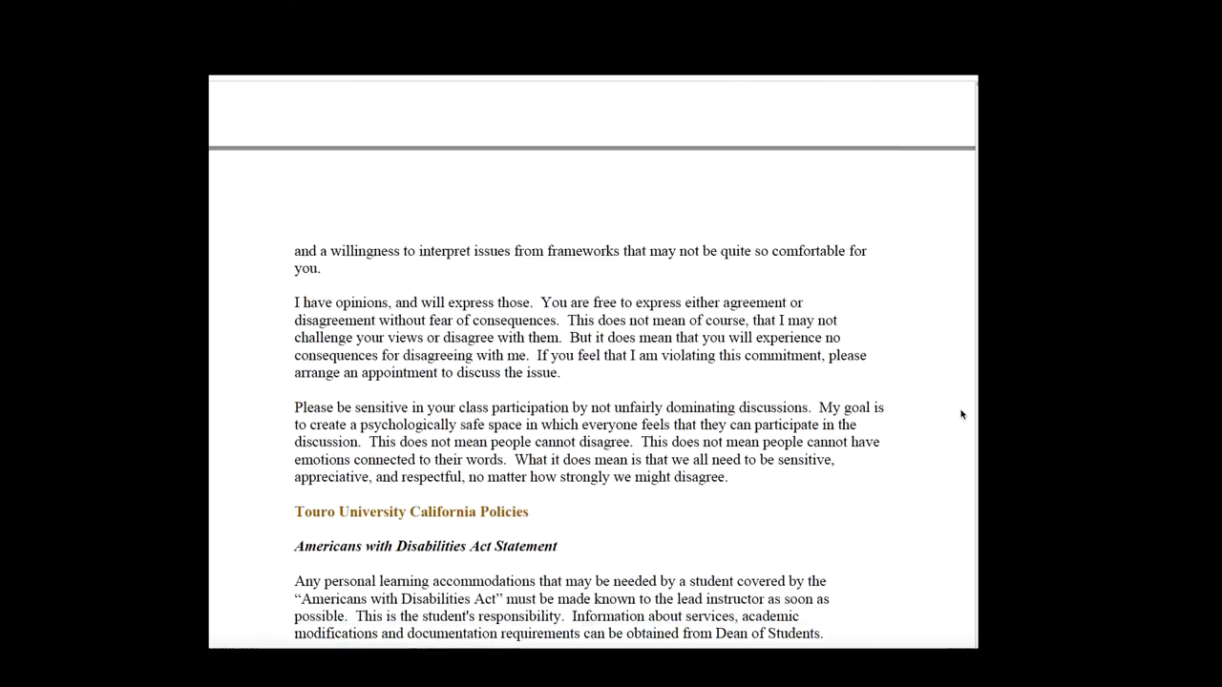
{"action": "scroll", "scroll_direction": "down", "scroll_amount": 3}
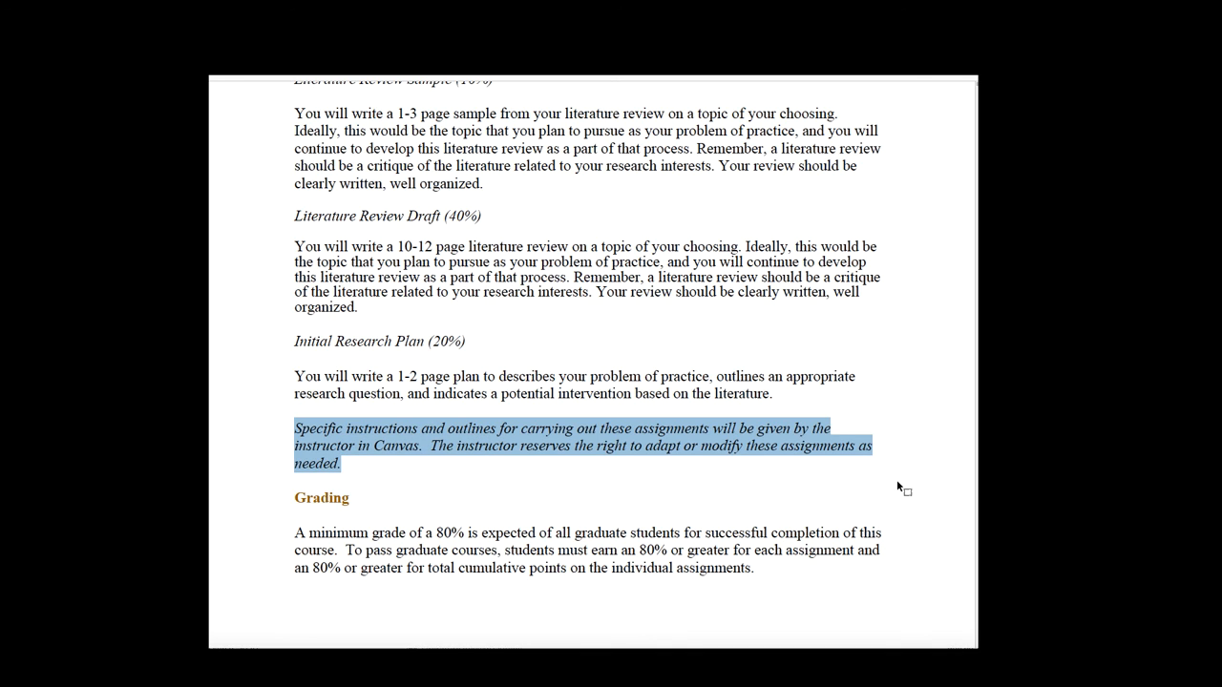
{"action": "mouse_move", "coordinate": [910, 486]}
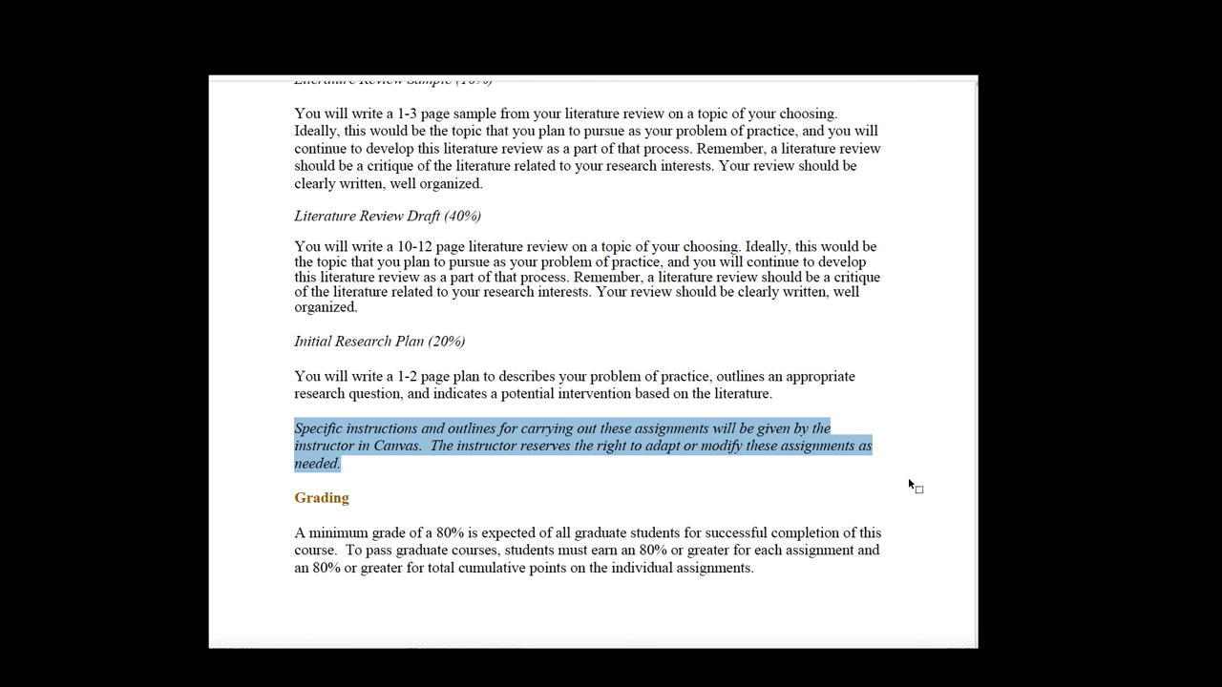
{"action": "mouse_move", "coordinate": [943, 329]}
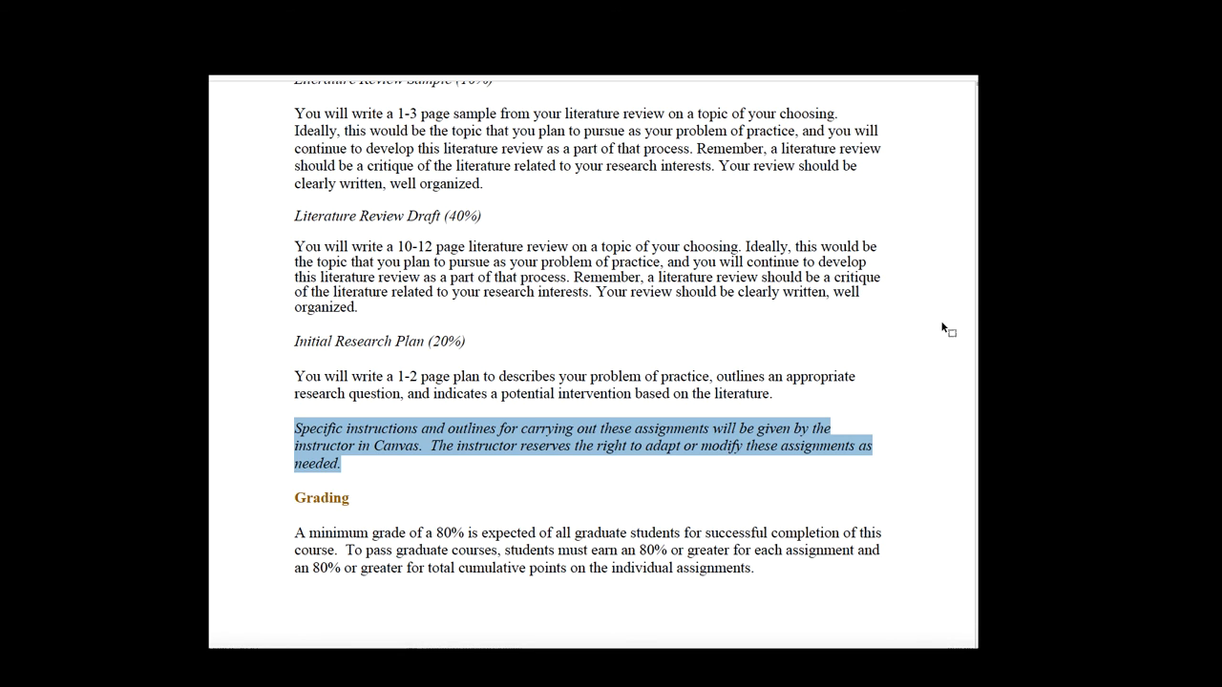